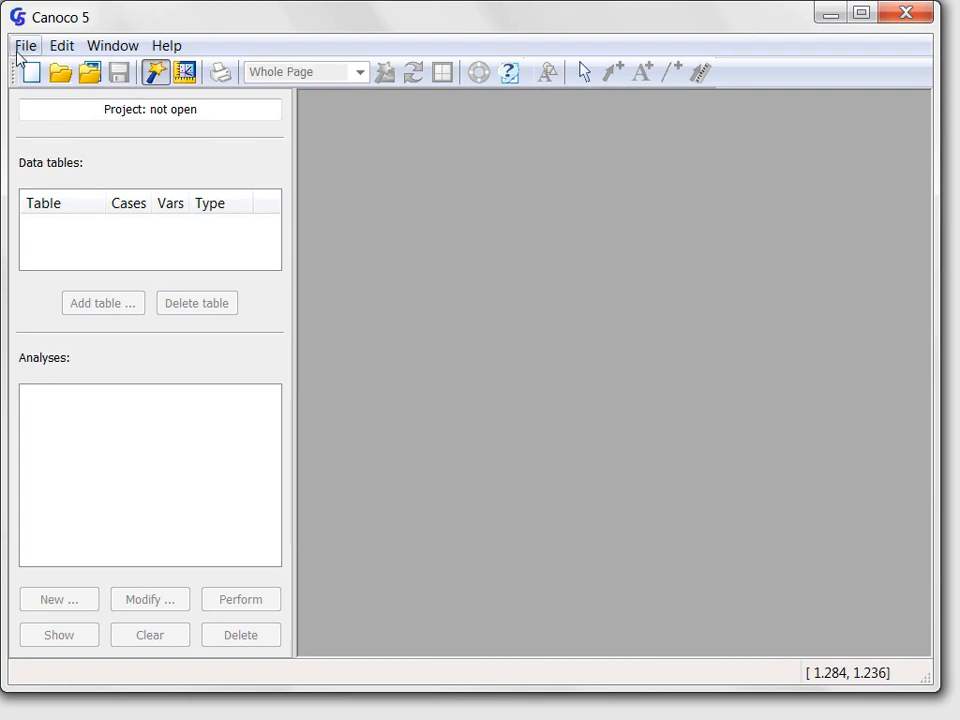
Open the File menu to show the recent projects, including Project 1.c5p
{"action": "left_click", "coordinate": [25, 45]}
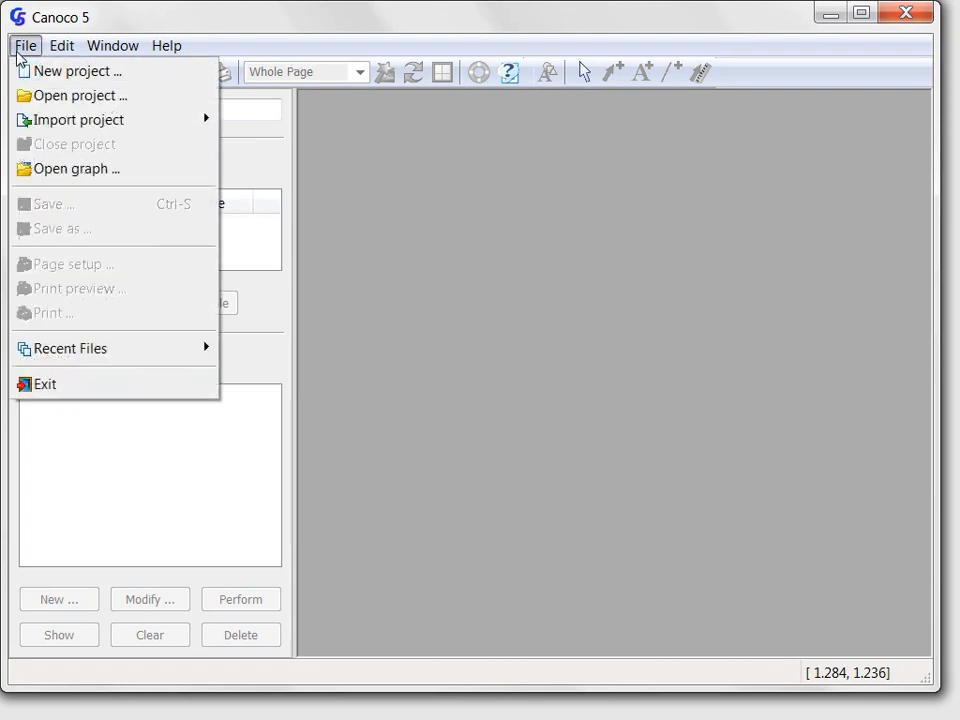
{"action": "mouse_move", "coordinate": [68, 348]}
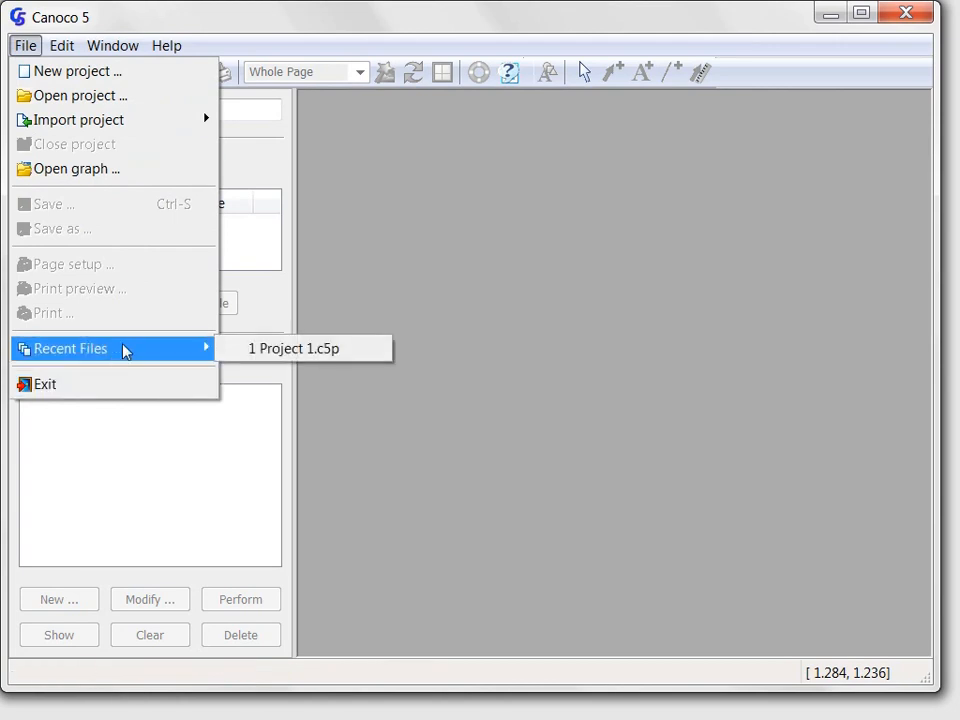
{"action": "mouse_move", "coordinate": [144, 349]}
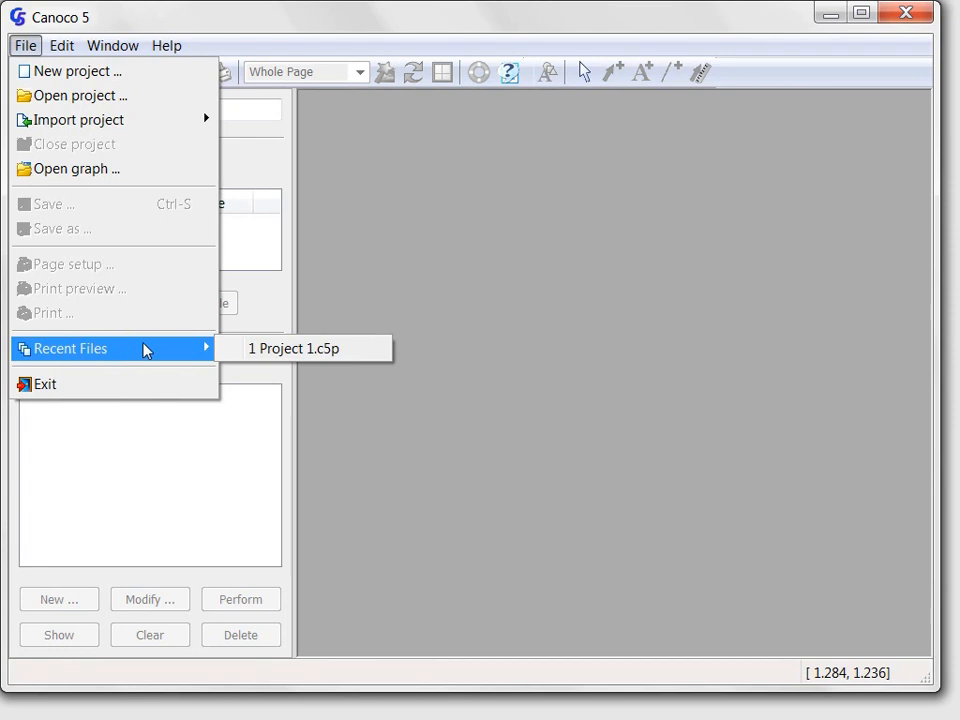
{"action": "mouse_move", "coordinate": [291, 348]}
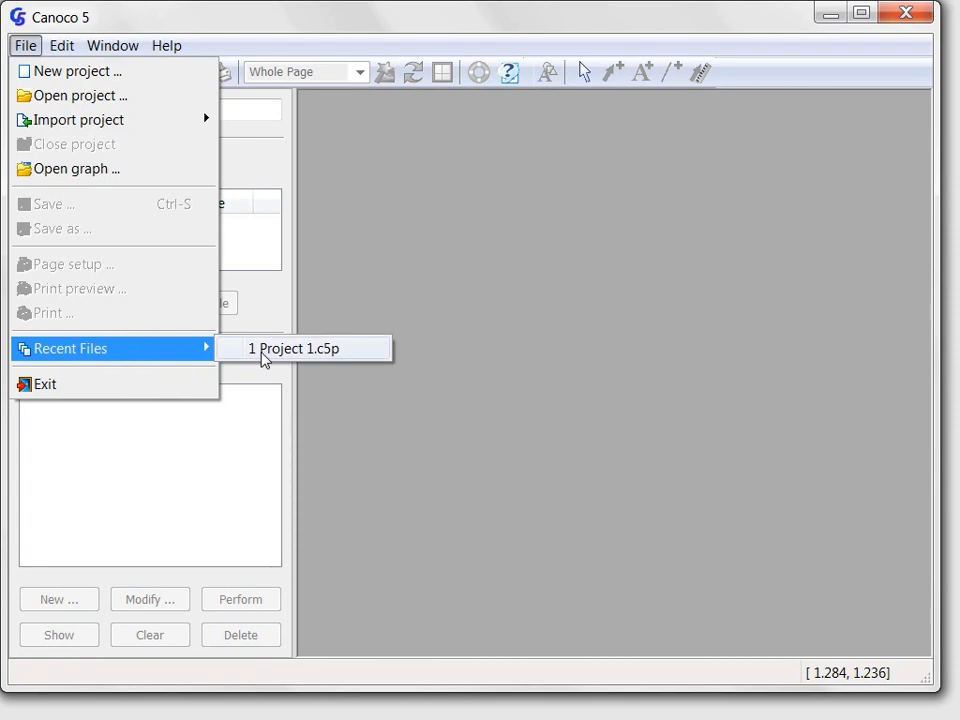
Load Project 1.c5p from Recent Files and close the Project Log pane
{"action": "left_click", "coordinate": [290, 348]}
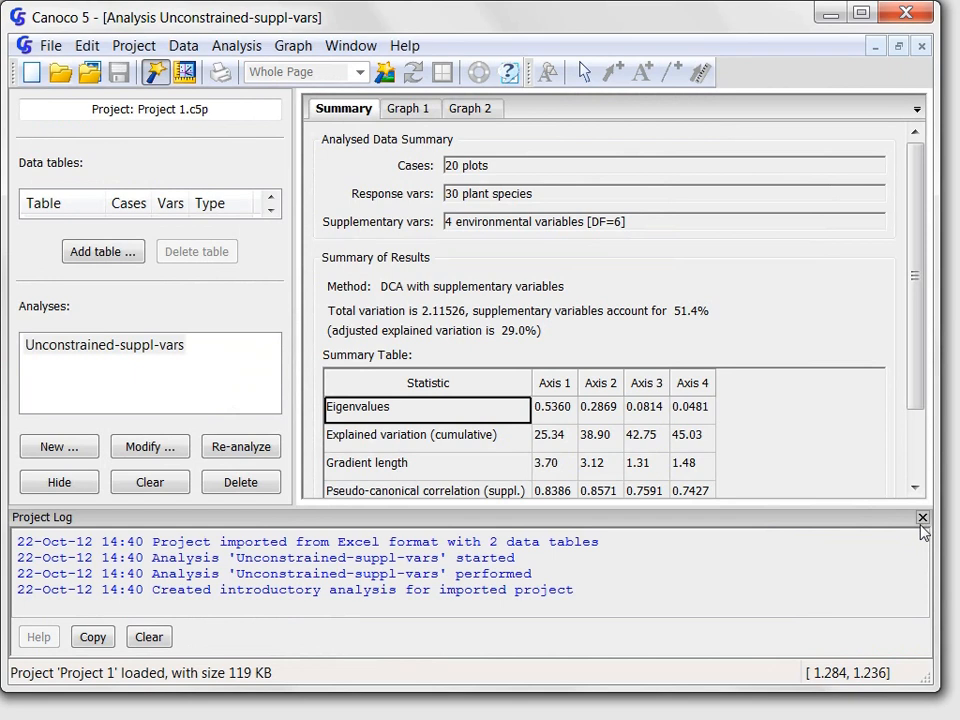
{"action": "left_click", "coordinate": [922, 518]}
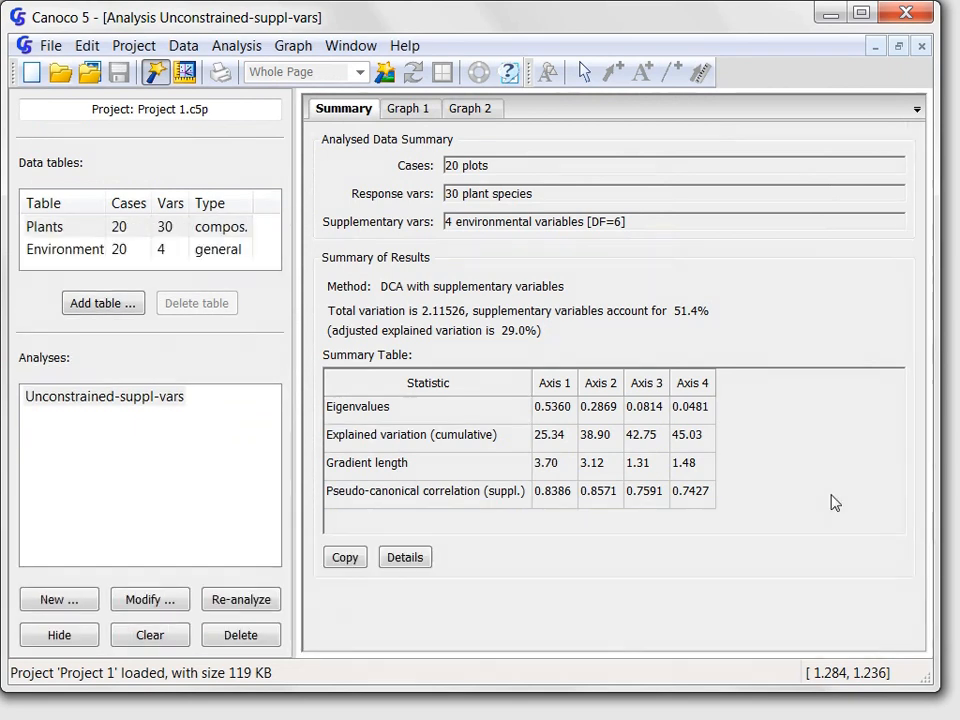
{"action": "mouse_move", "coordinate": [830, 501]}
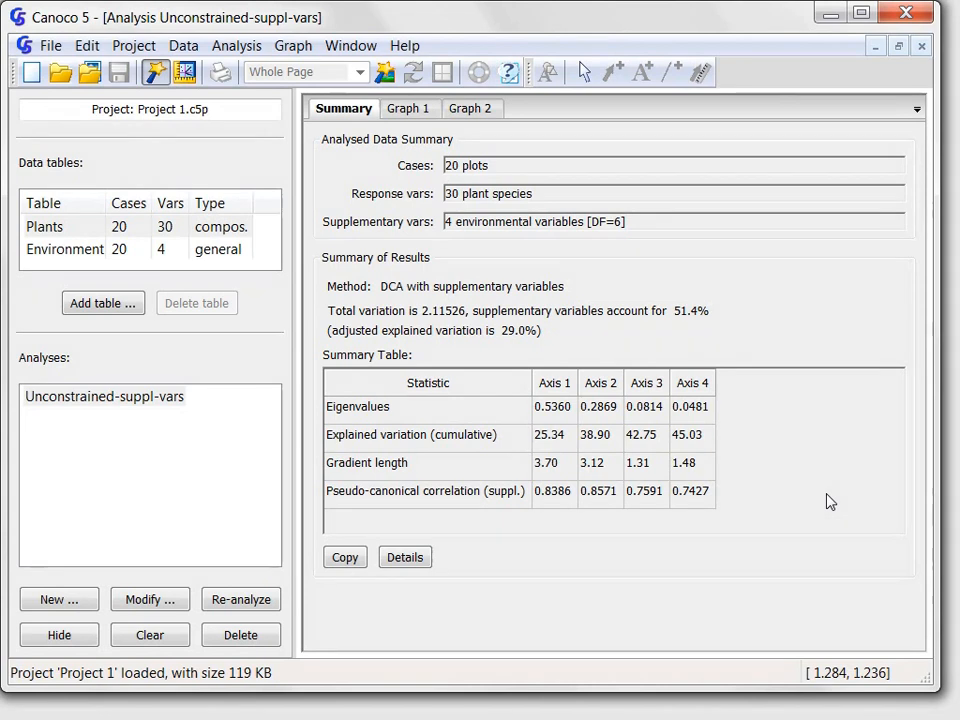
{"action": "mouse_move", "coordinate": [722, 452]}
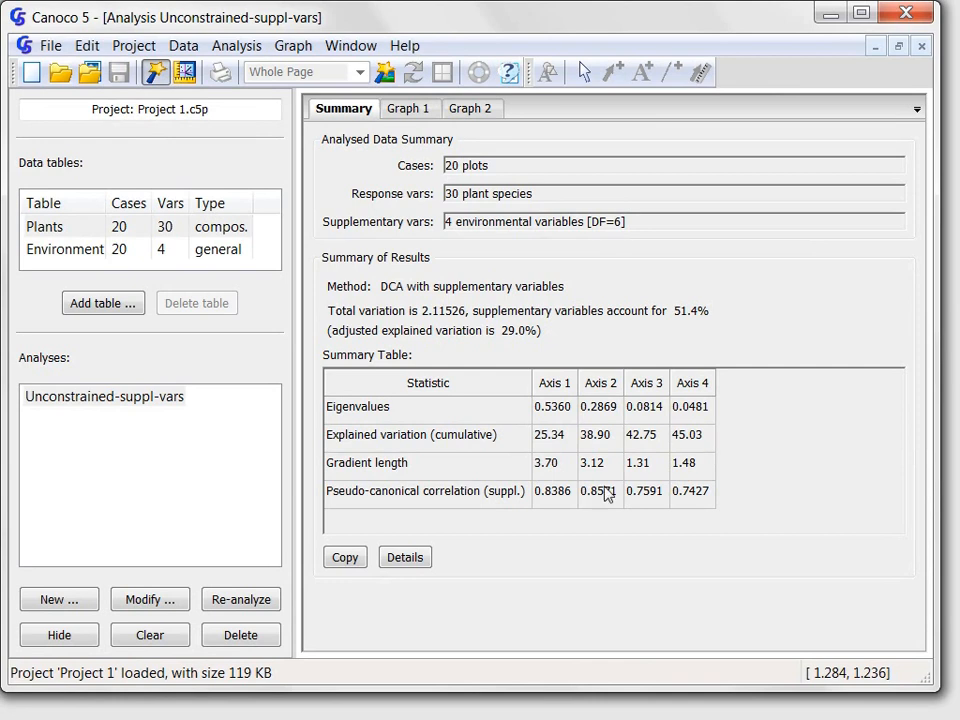
{"action": "mouse_move", "coordinate": [145, 491]}
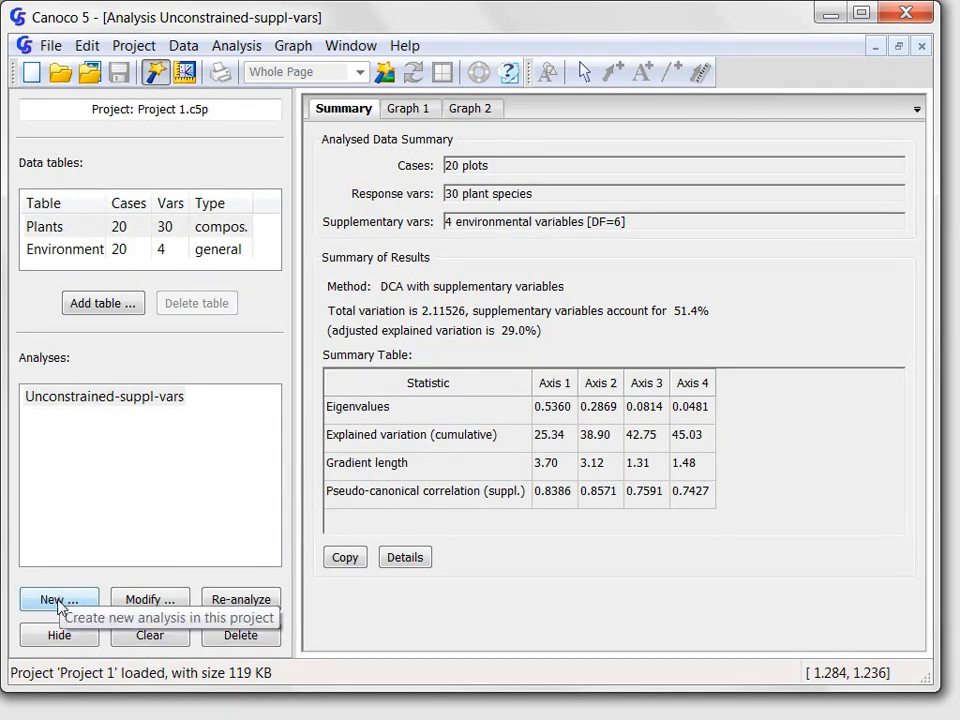
Start a new analysis, keeping both Plants and Environment tables included
{"action": "left_click", "coordinate": [58, 599]}
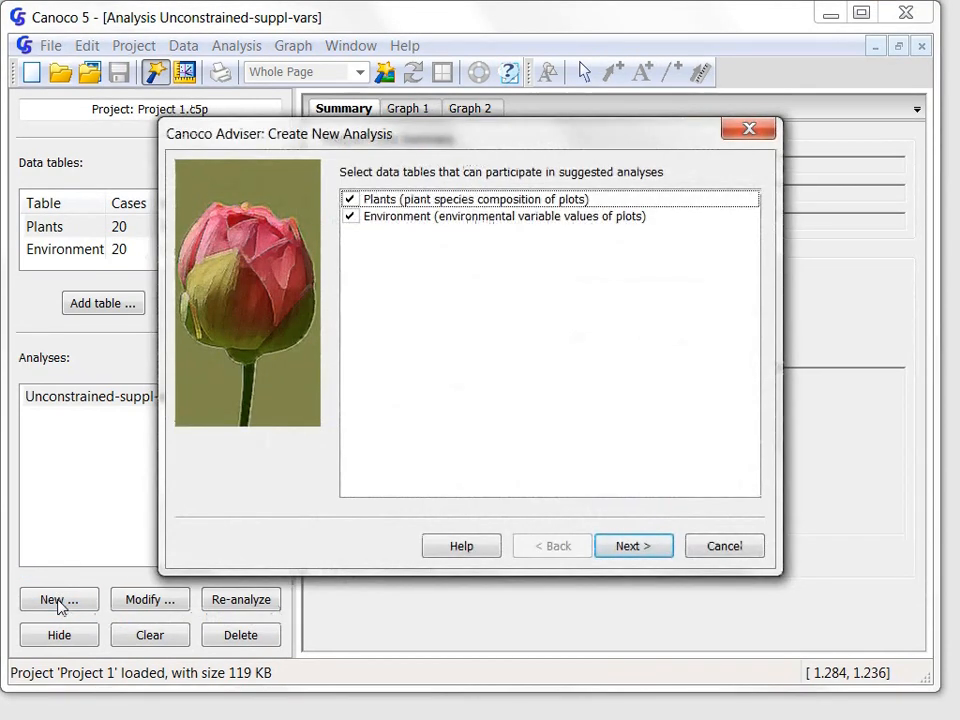
{"action": "mouse_move", "coordinate": [459, 367]}
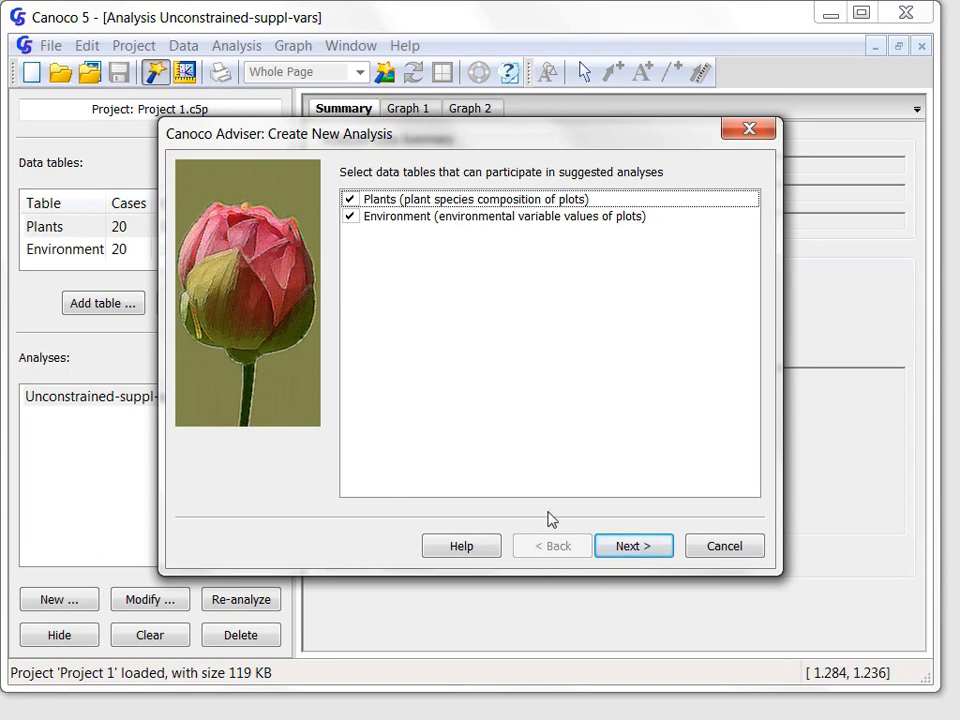
{"action": "left_click", "coordinate": [632, 546]}
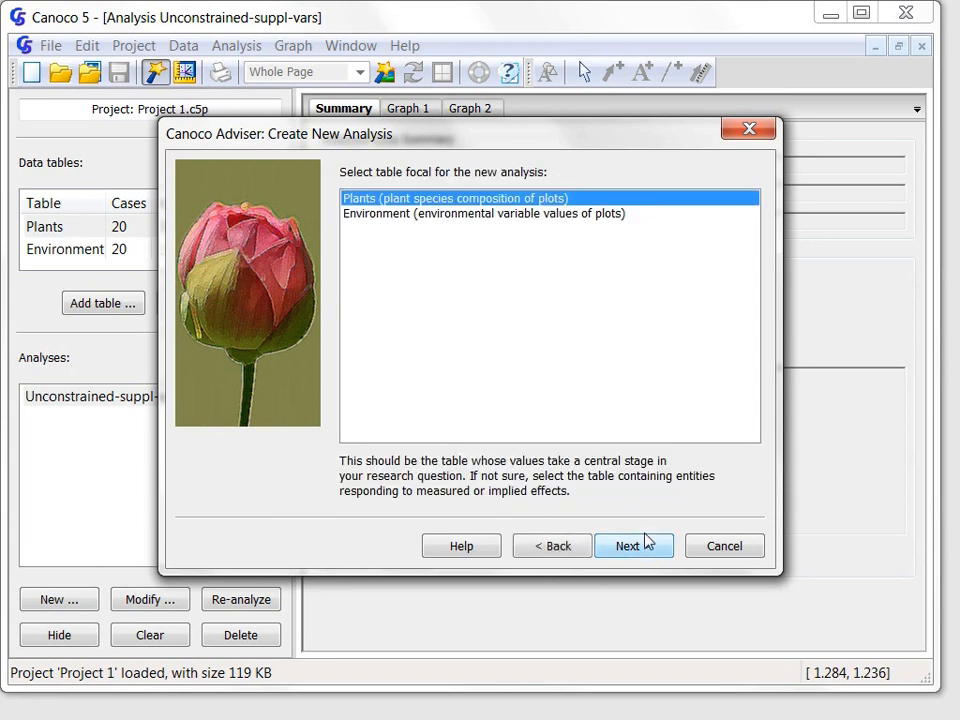
{"action": "mouse_move", "coordinate": [688, 393]}
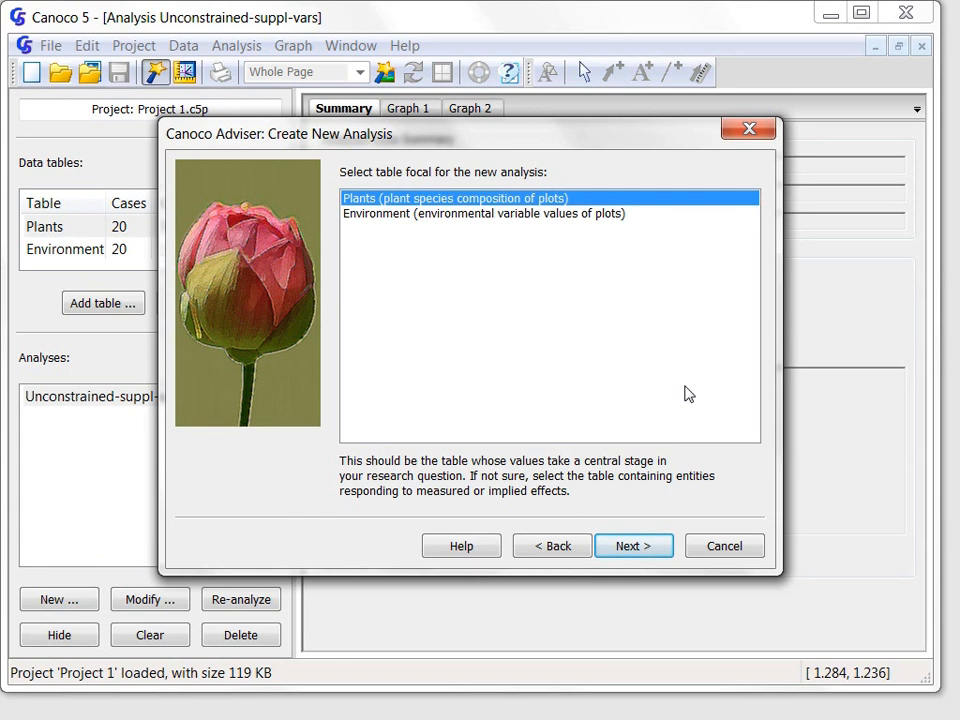
{"action": "mouse_move", "coordinate": [610, 324]}
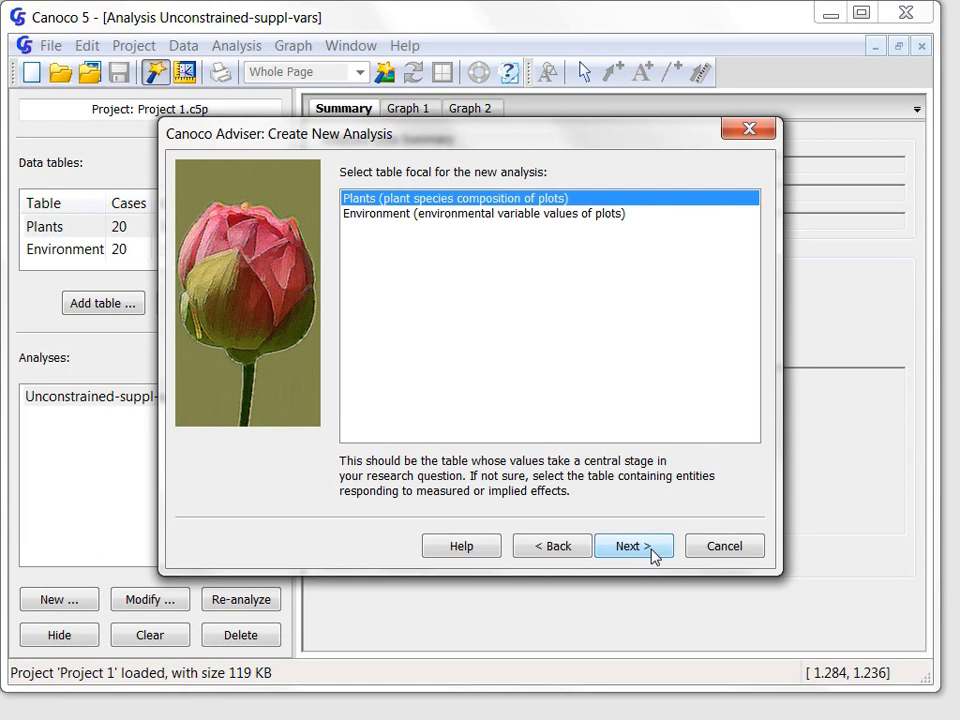
Confirm Plants as focal table to list suggested standard analyses
{"action": "left_click", "coordinate": [633, 546]}
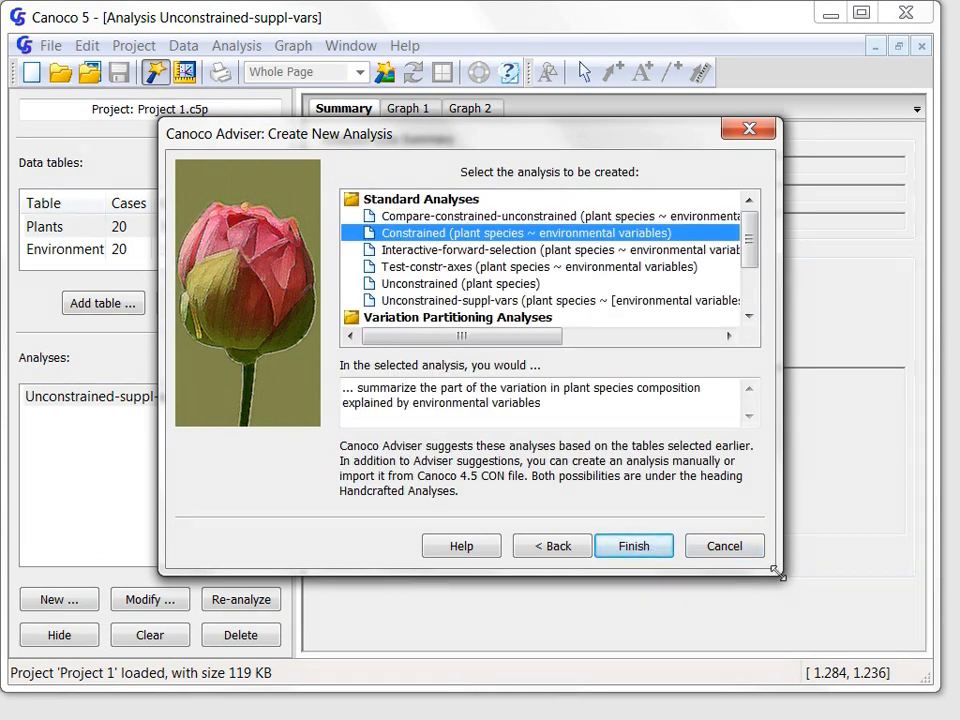
{"action": "mouse_move", "coordinate": [779, 586]}
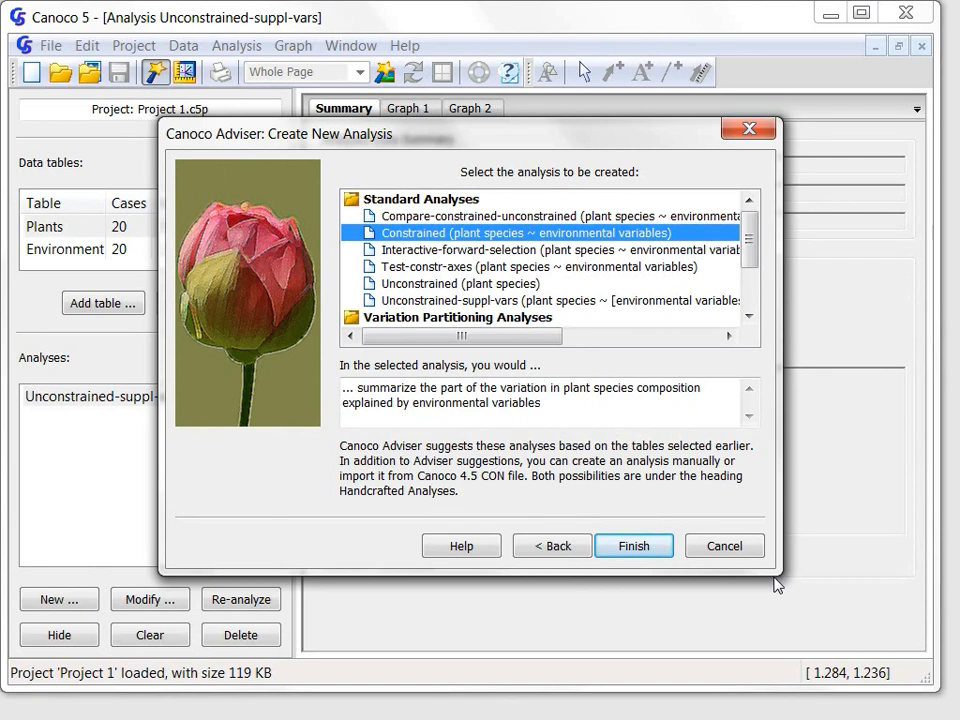
{"action": "mouse_move", "coordinate": [778, 575]}
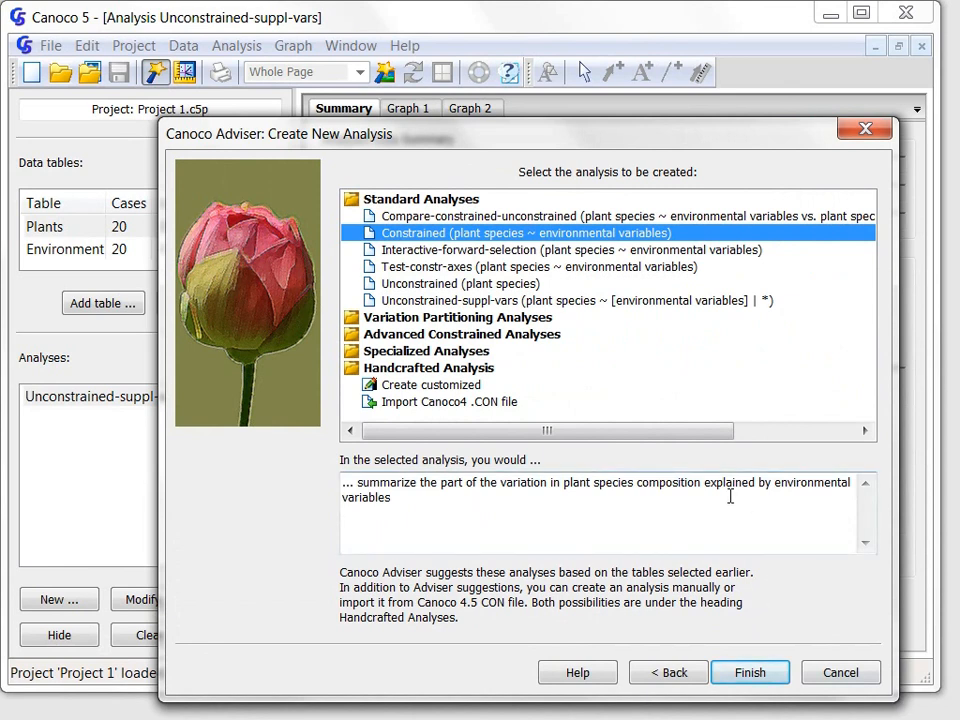
{"action": "mouse_move", "coordinate": [636, 364]}
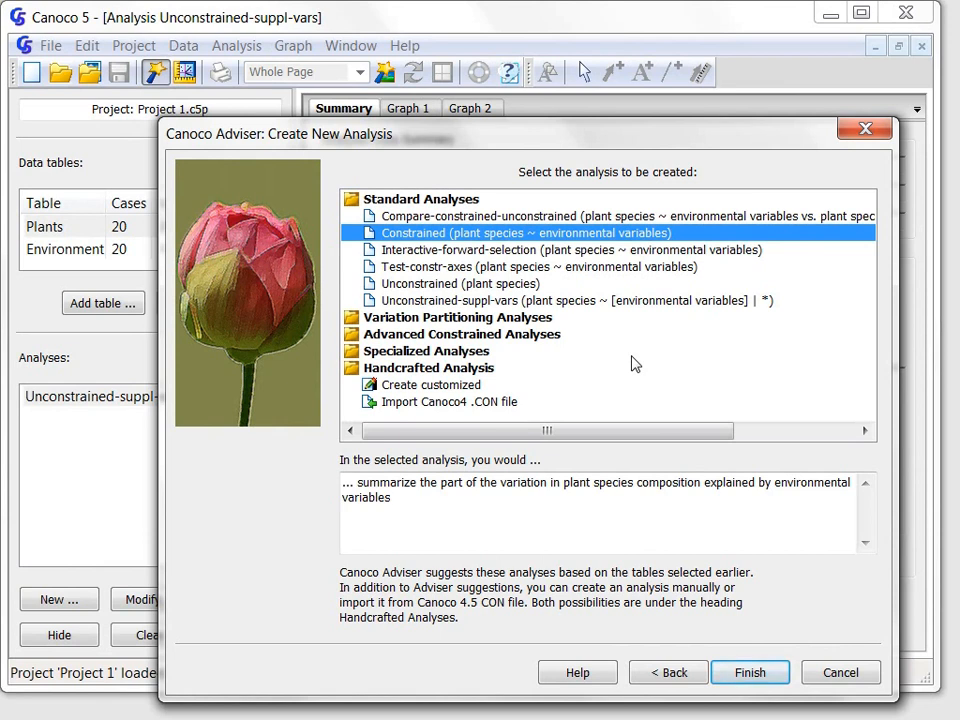
{"action": "mouse_move", "coordinate": [415, 205]}
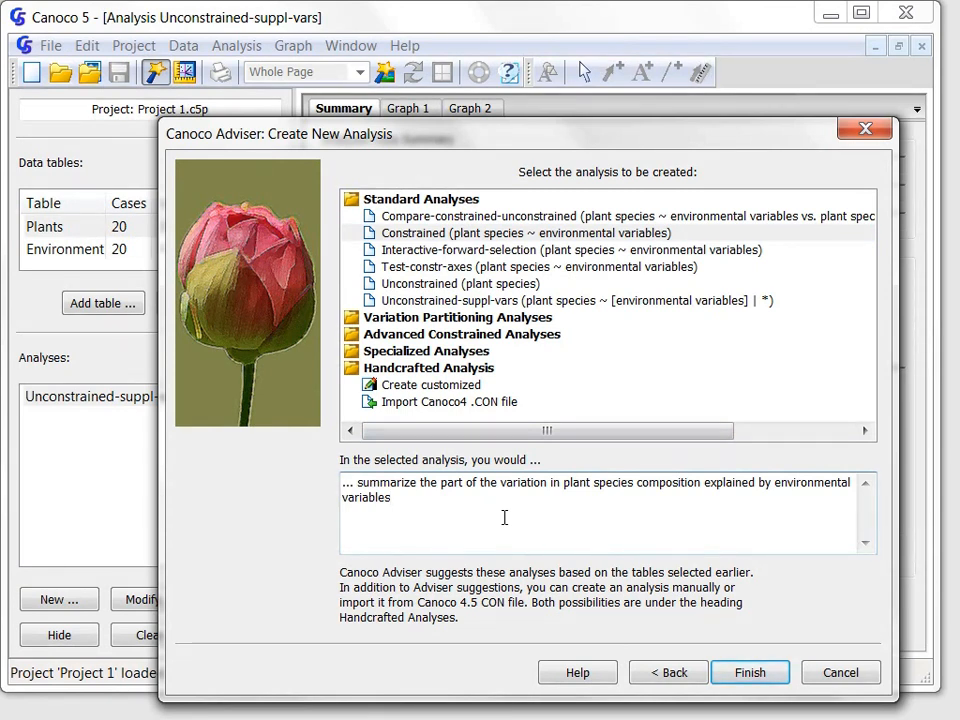
{"action": "mouse_move", "coordinate": [726, 615]}
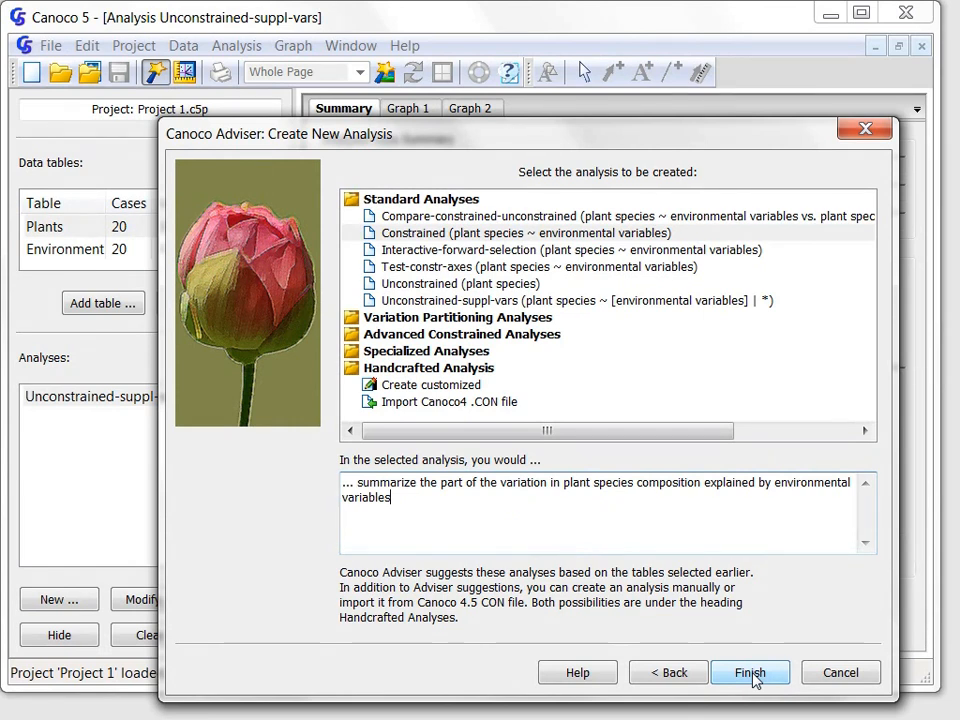
Create the constrained analysis, ignoring A1Horiz, Moisture and Manure so only Managemn explains
{"action": "left_click", "coordinate": [750, 672]}
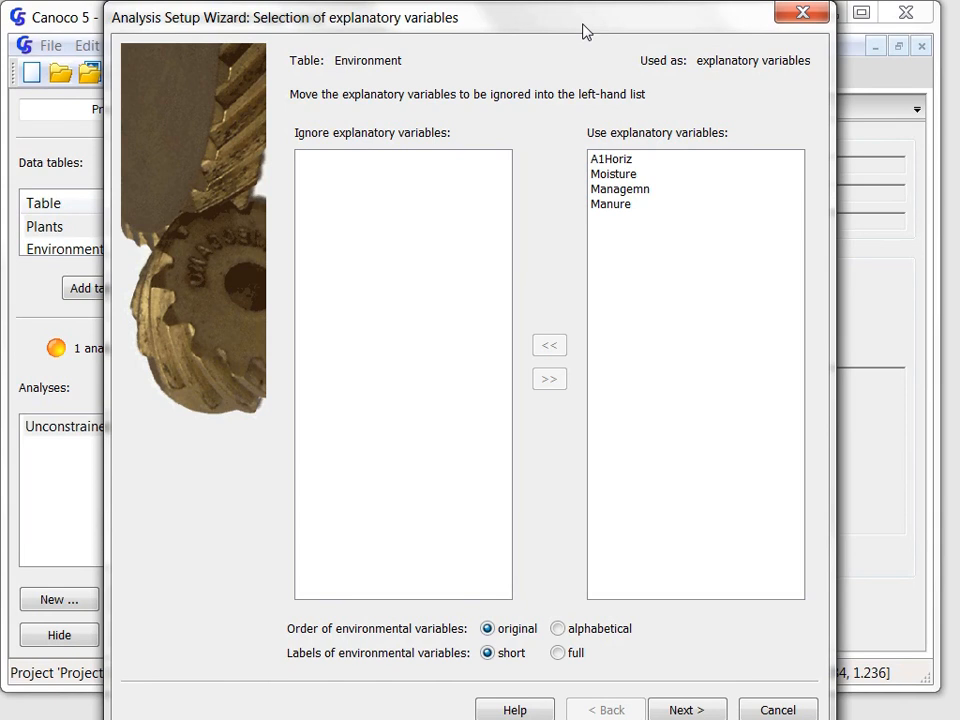
{"action": "mouse_move", "coordinate": [632, 131]}
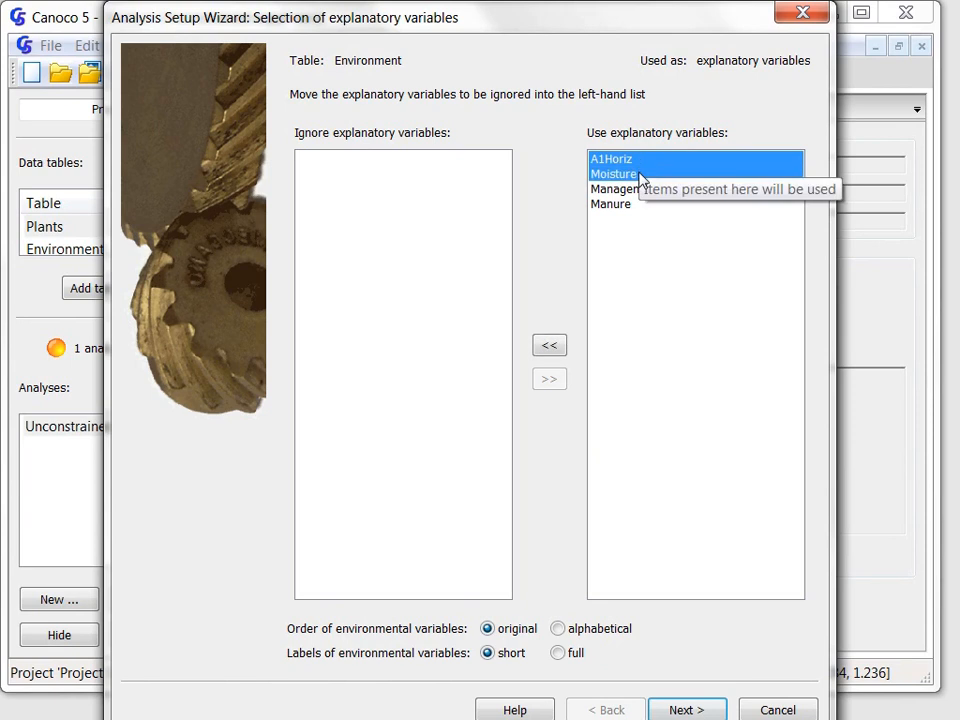
{"action": "left_click", "coordinate": [611, 203]}
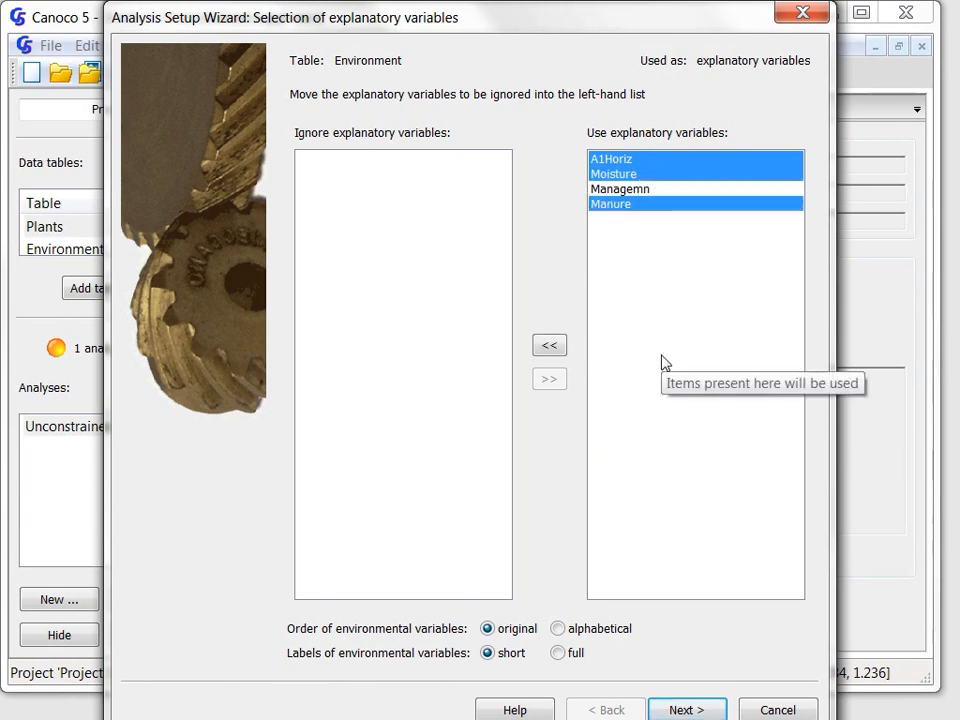
{"action": "mouse_move", "coordinate": [549, 345]}
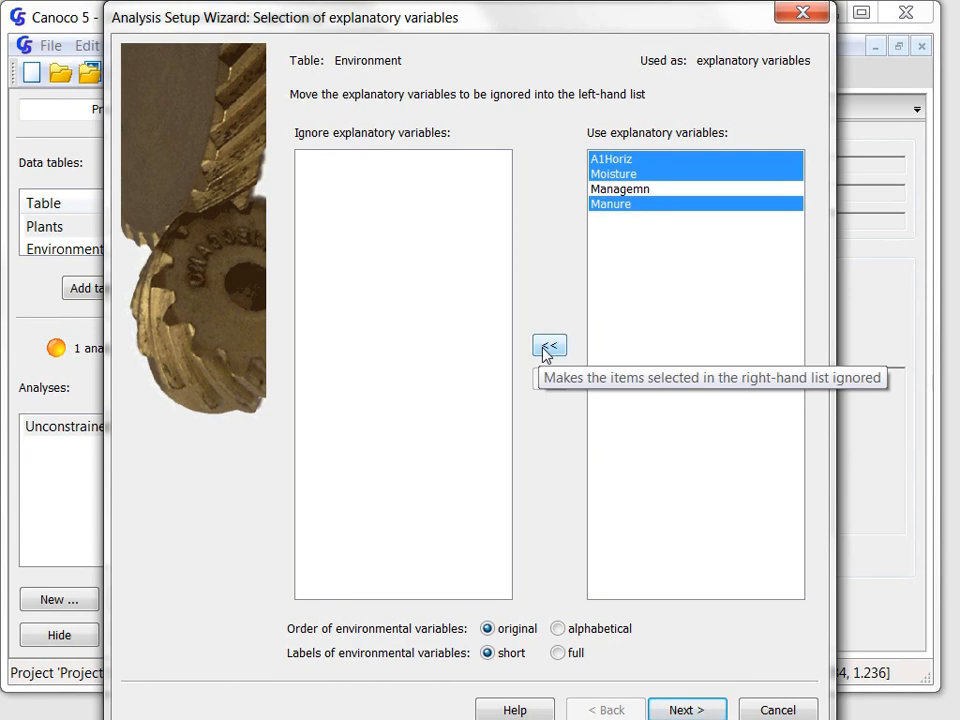
{"action": "left_click", "coordinate": [549, 345]}
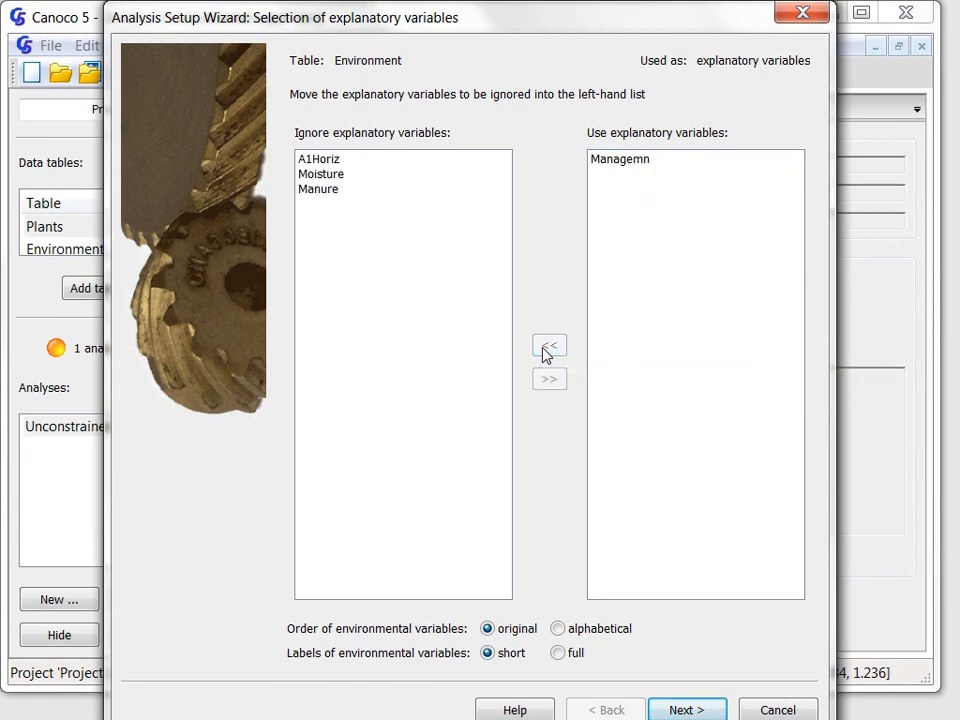
{"action": "mouse_move", "coordinate": [660, 515]}
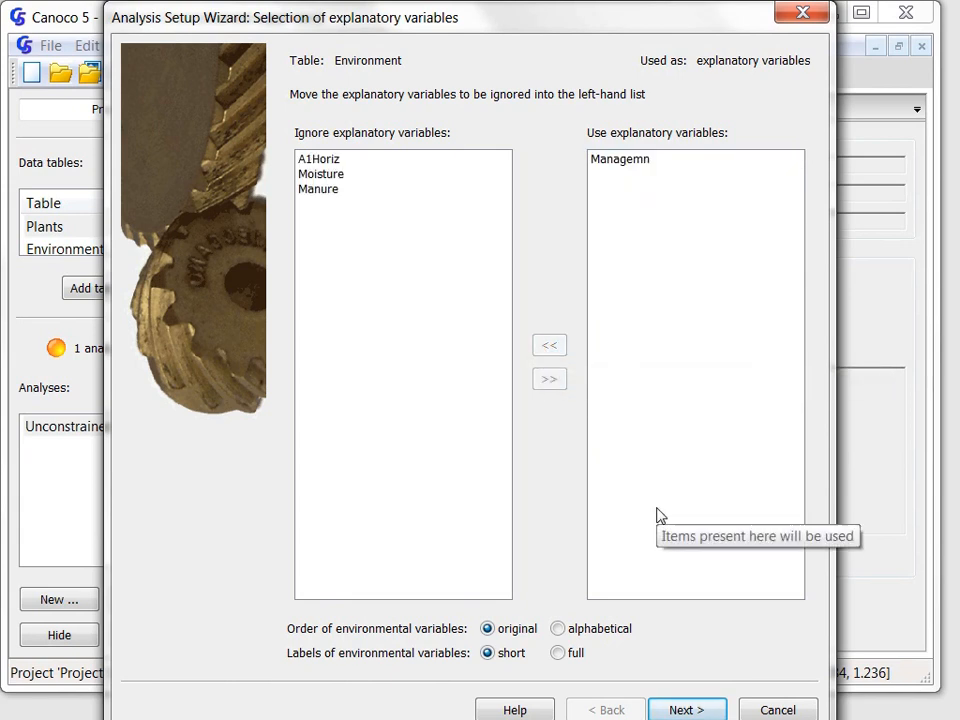
{"action": "mouse_move", "coordinate": [697, 570]}
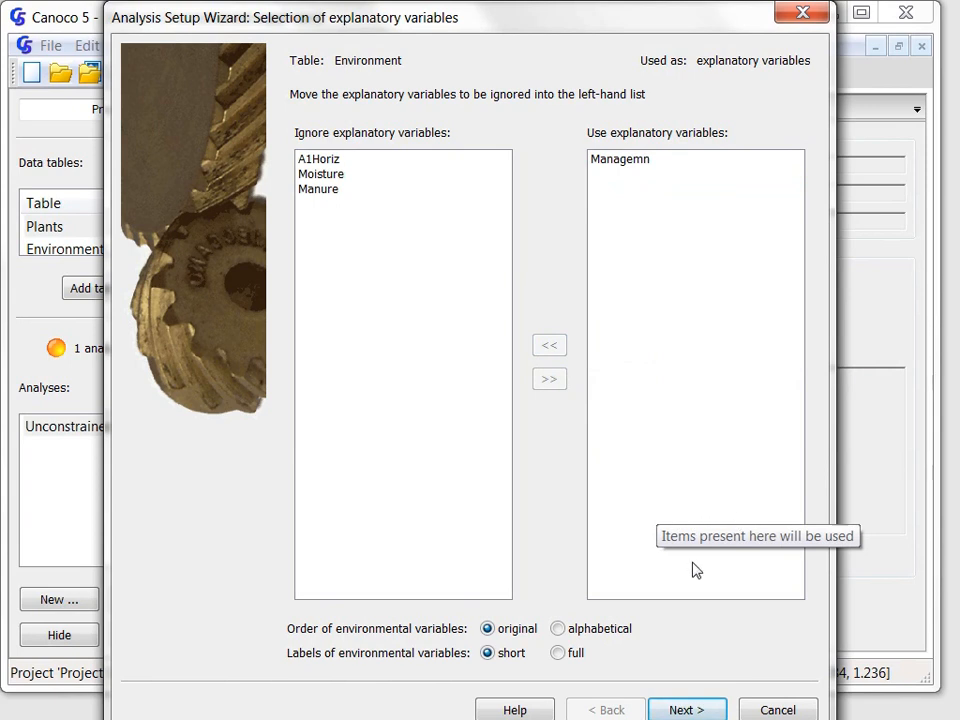
Accept CCA ordination with 4 axes and no detrending or transformation
{"action": "left_click", "coordinate": [687, 709]}
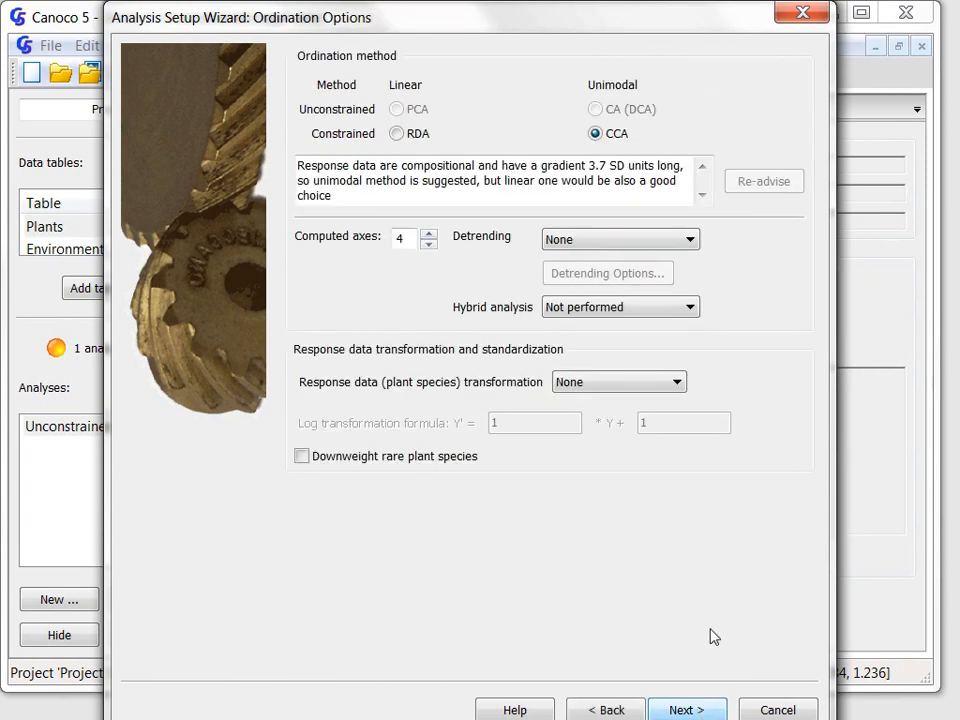
{"action": "mouse_move", "coordinate": [657, 429]}
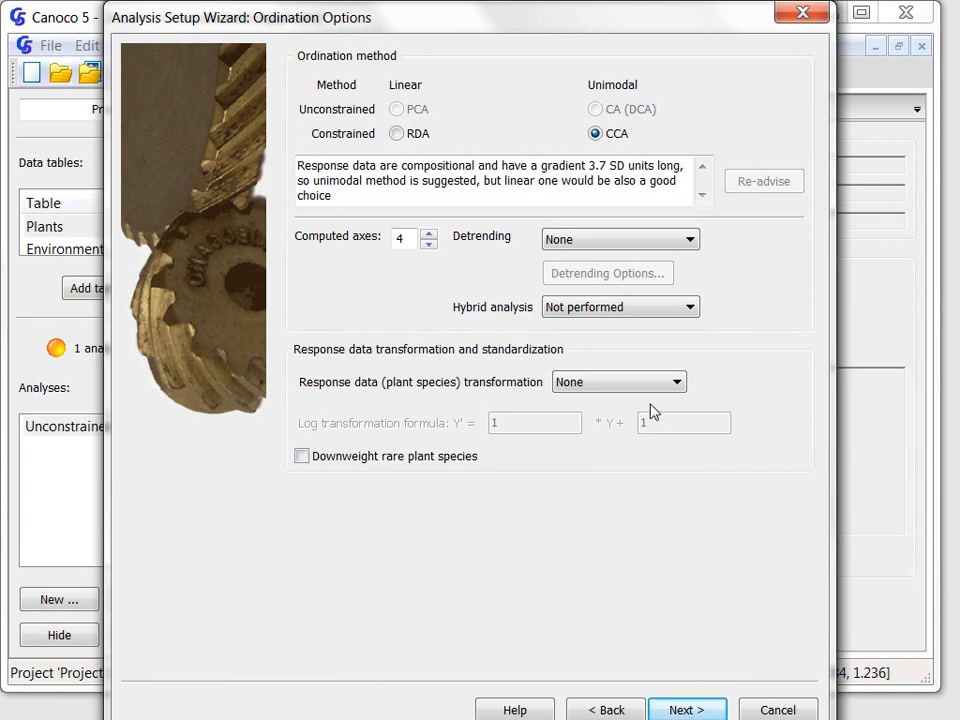
{"action": "mouse_move", "coordinate": [595, 326]}
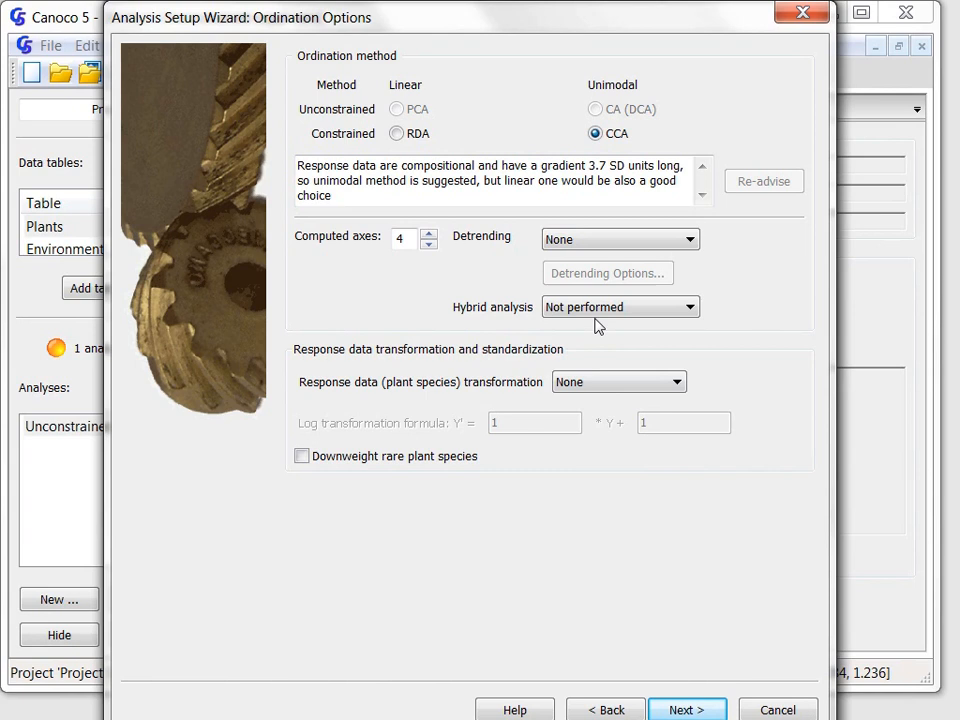
{"action": "mouse_move", "coordinate": [645, 140]}
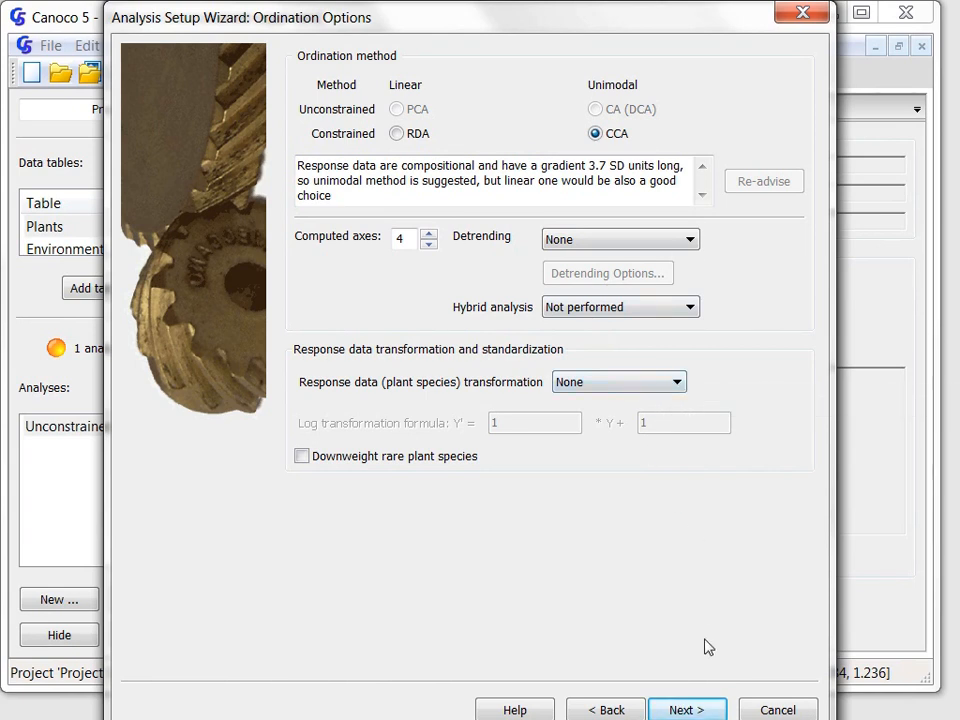
{"action": "left_click", "coordinate": [687, 709]}
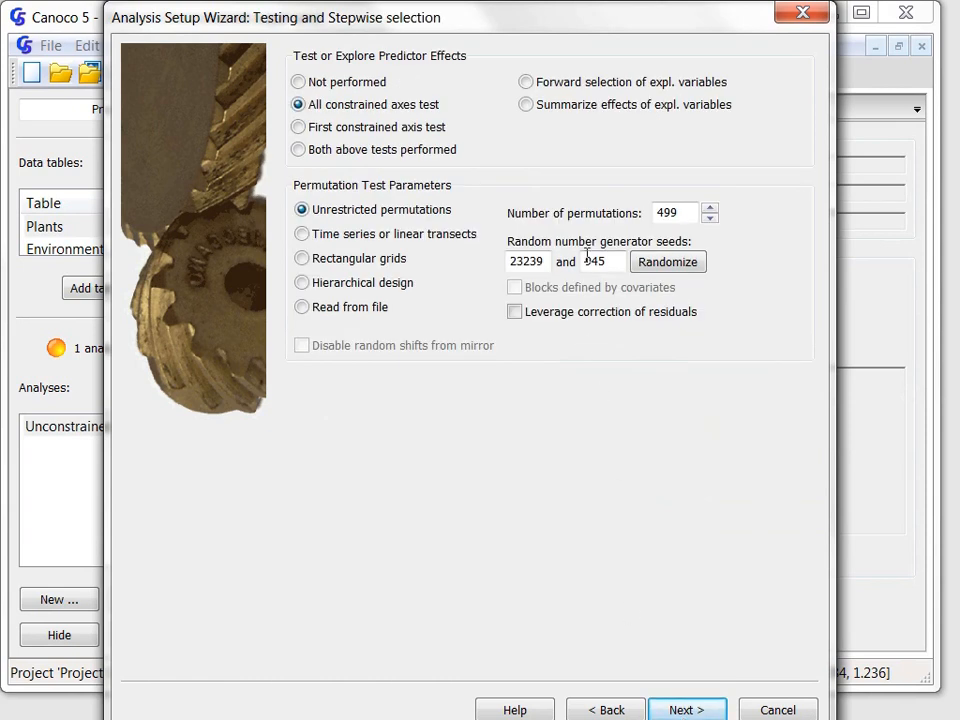
{"action": "mouse_move", "coordinate": [596, 261]}
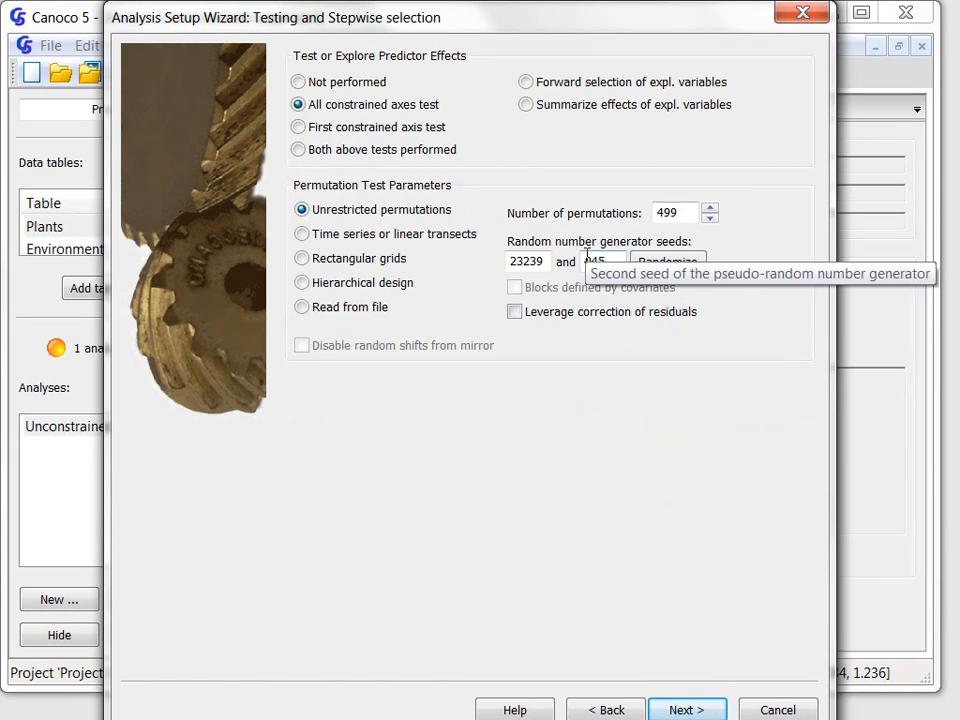
{"action": "mouse_move", "coordinate": [571, 405]}
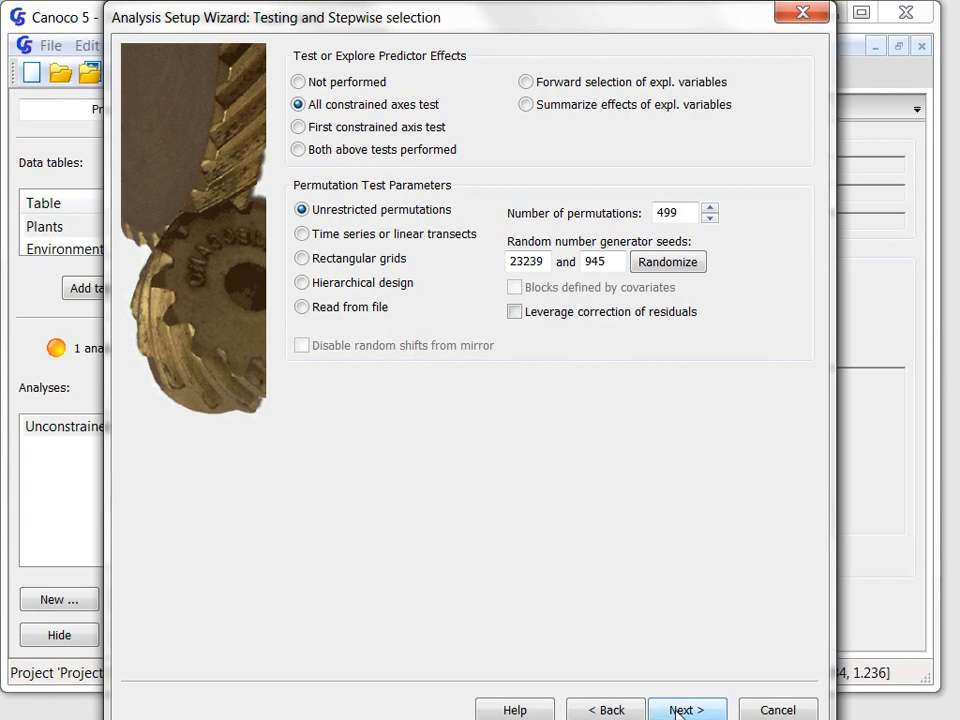
Accept testing all constrained axes with 499 unrestricted permutations
{"action": "left_click", "coordinate": [687, 709]}
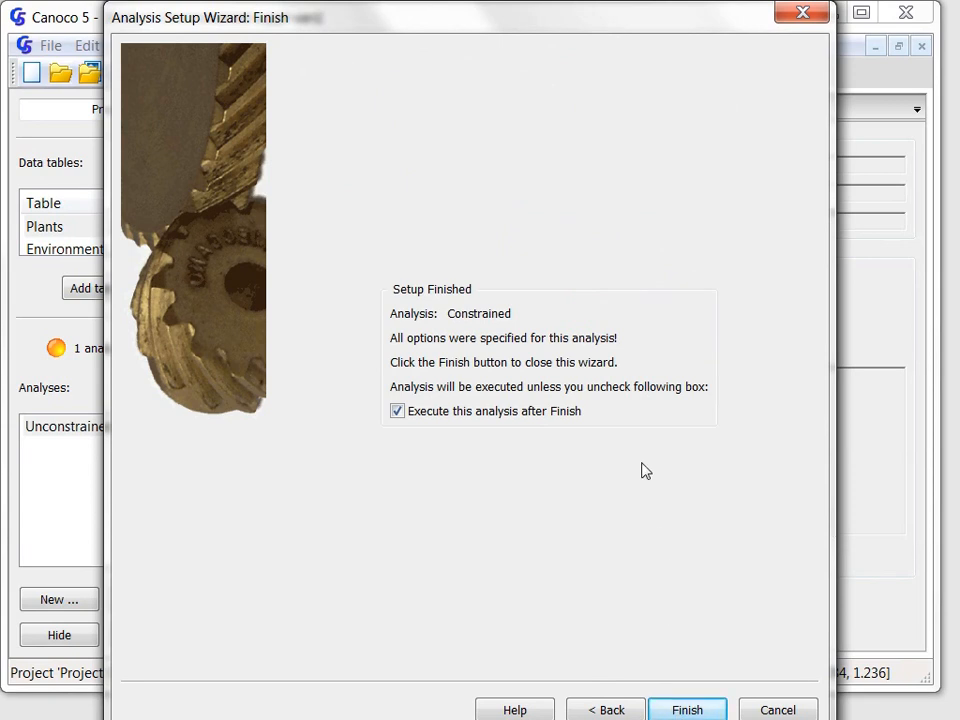
{"action": "mouse_move", "coordinate": [725, 488]}
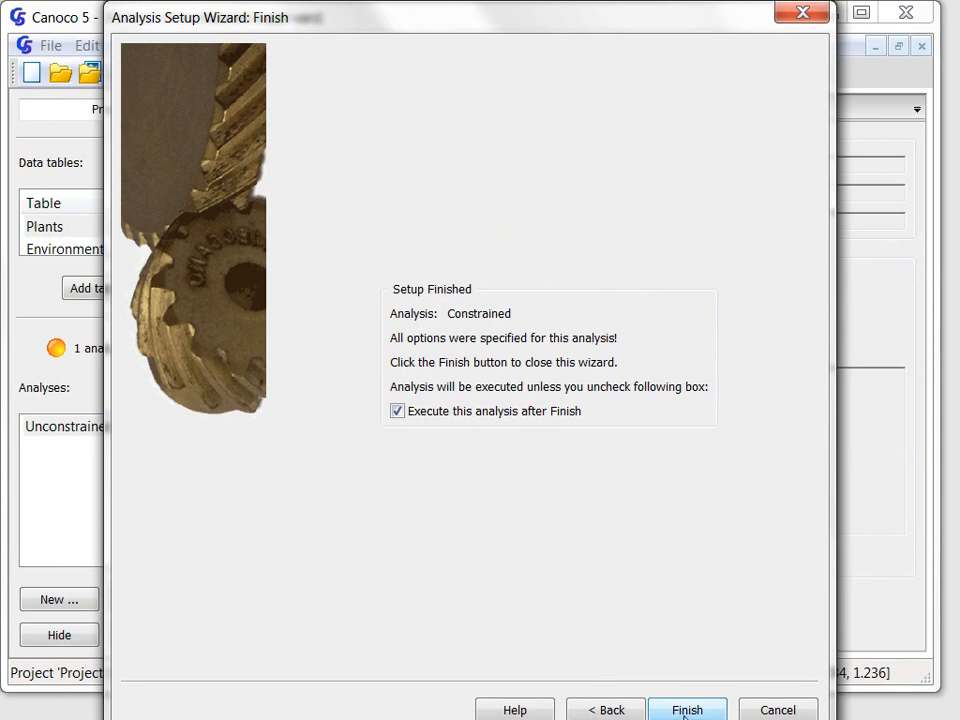
Finish the wizard with 'Execute this analysis after Finish' checked
{"action": "left_click", "coordinate": [687, 709]}
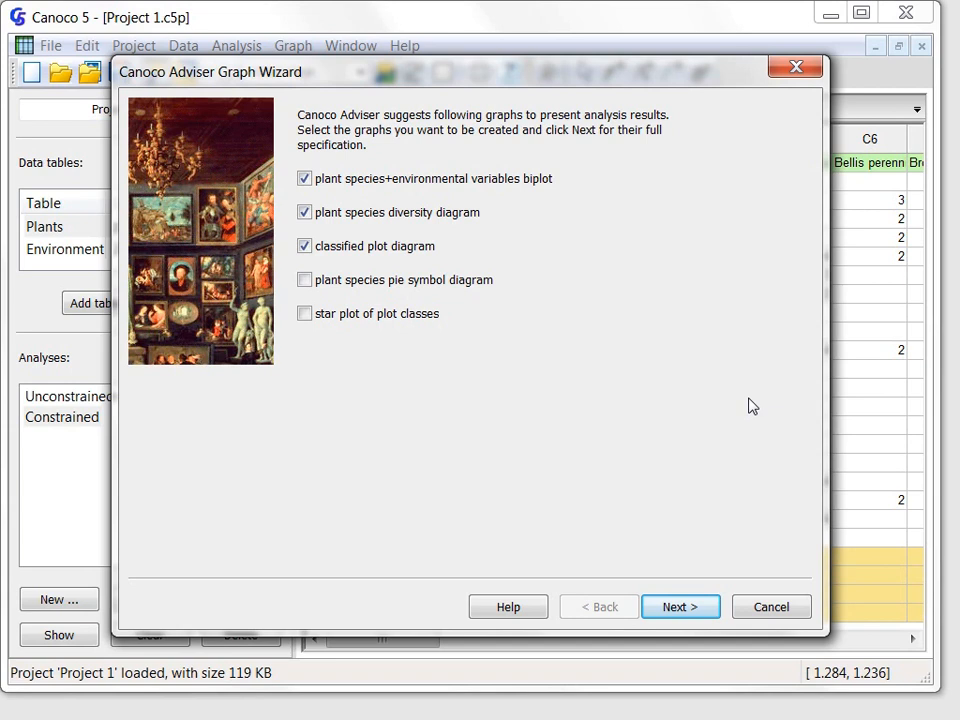
{"action": "mouse_move", "coordinate": [739, 378]}
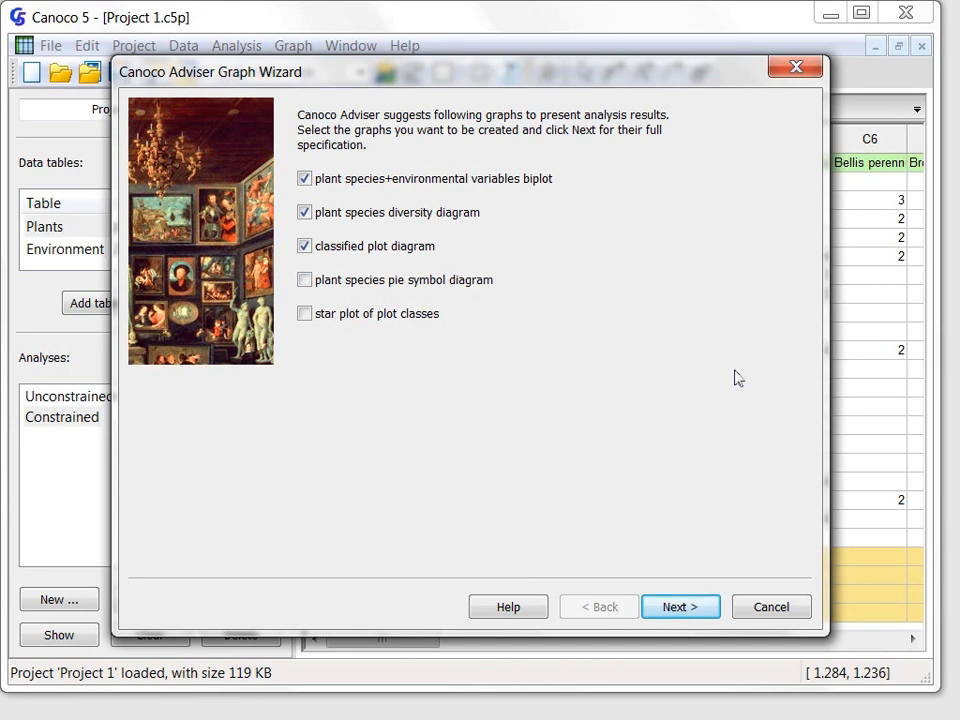
{"action": "mouse_move", "coordinate": [672, 366]}
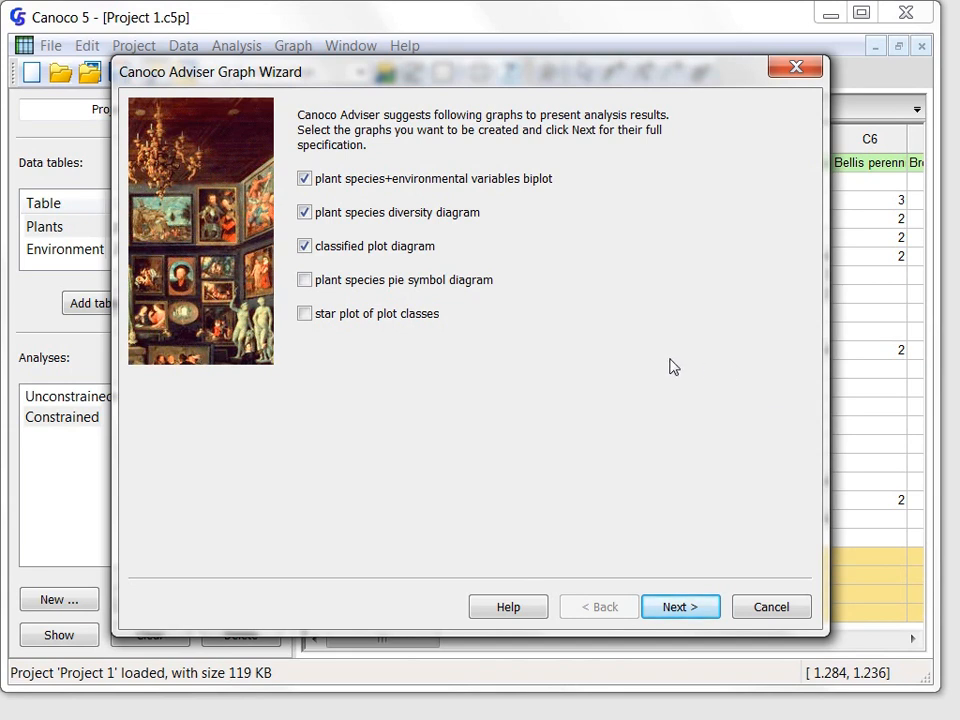
{"action": "mouse_move", "coordinate": [572, 390]}
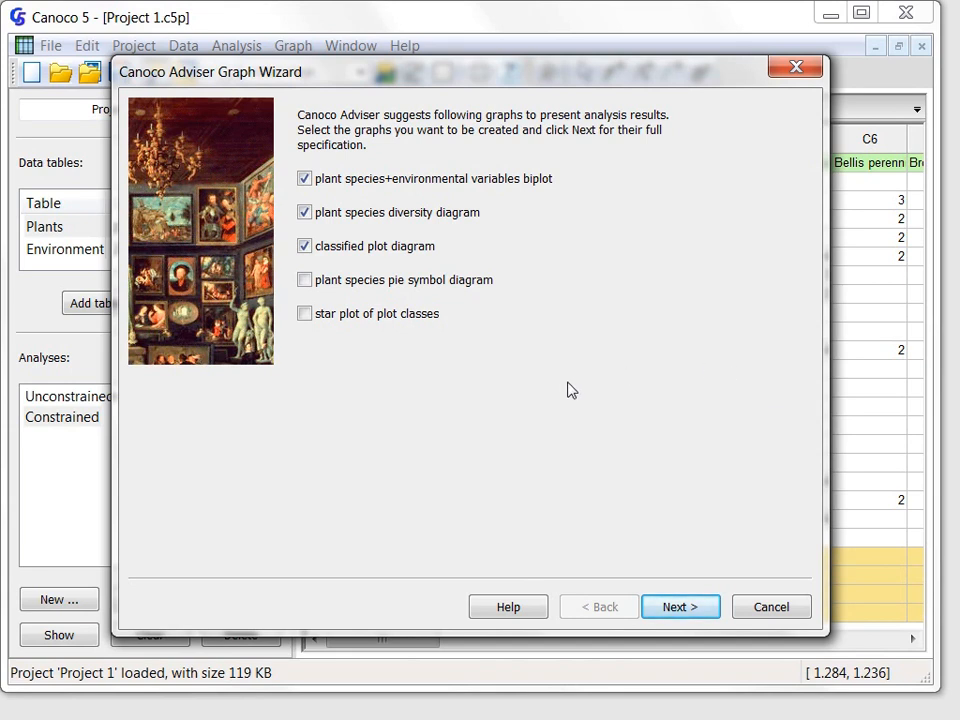
Uncheck the plant species diversity diagram, keeping the biplot and classified plot diagram
{"action": "left_click", "coordinate": [304, 212]}
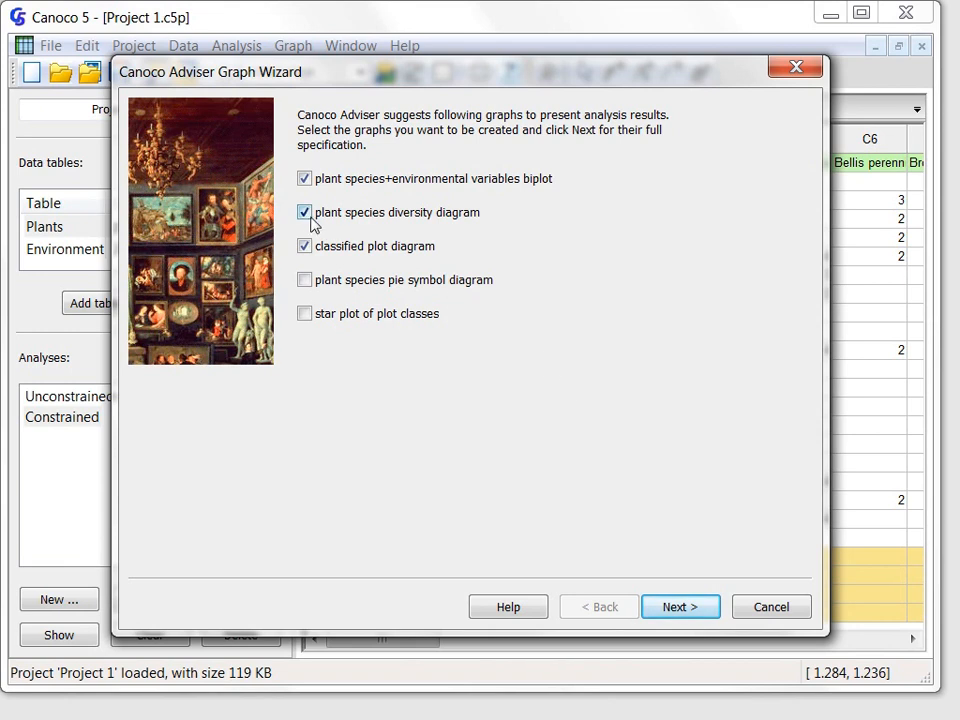
{"action": "mouse_move", "coordinate": [305, 212]}
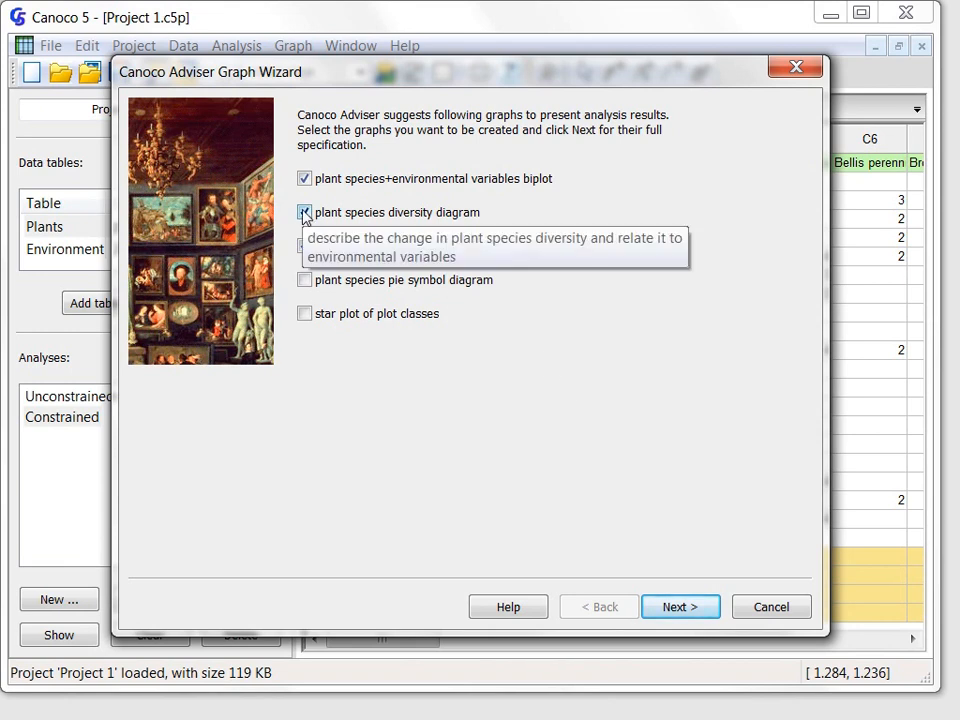
{"action": "left_click", "coordinate": [304, 212]}
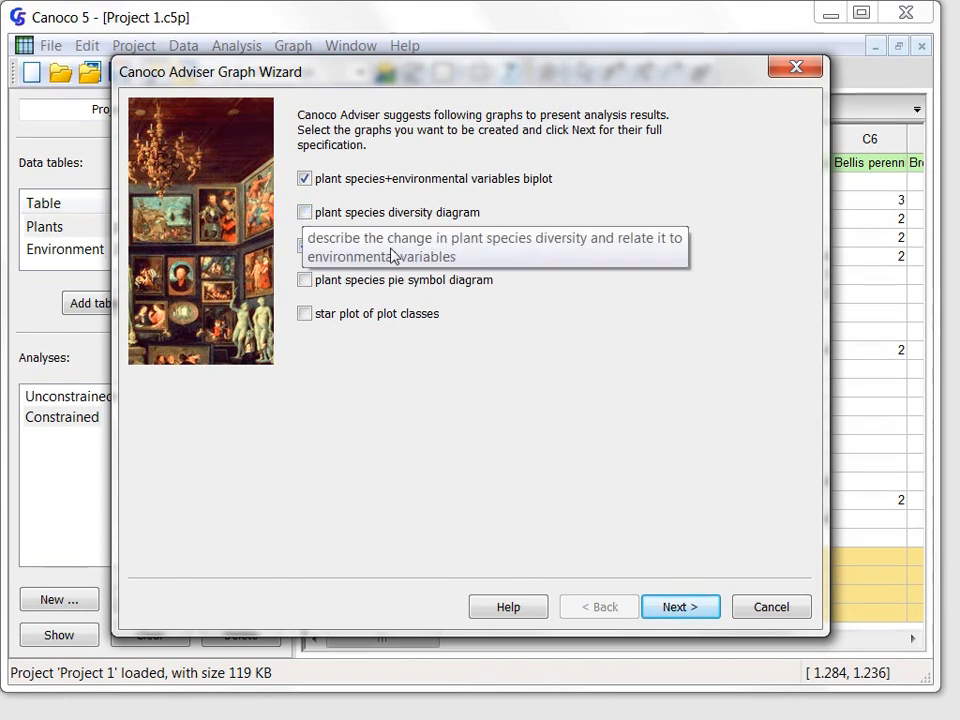
{"action": "left_click", "coordinate": [305, 246]}
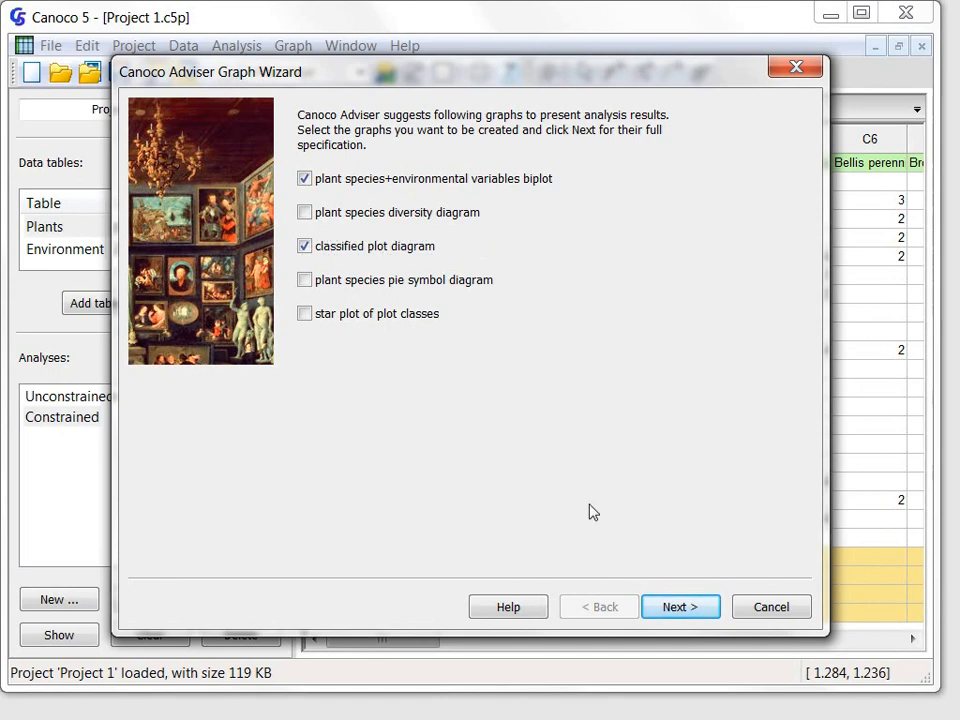
{"action": "left_click", "coordinate": [680, 607]}
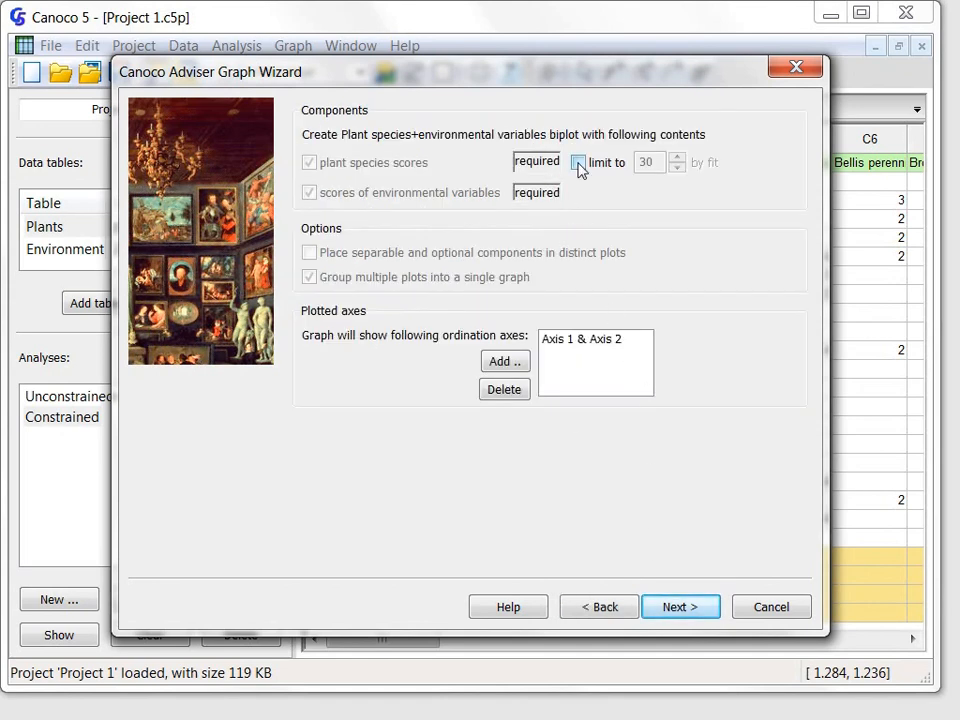
Limit the biplot to the 15 best-fitting species and create both graphs
{"action": "left_click", "coordinate": [578, 162]}
{"action": "type", "text": "15"}
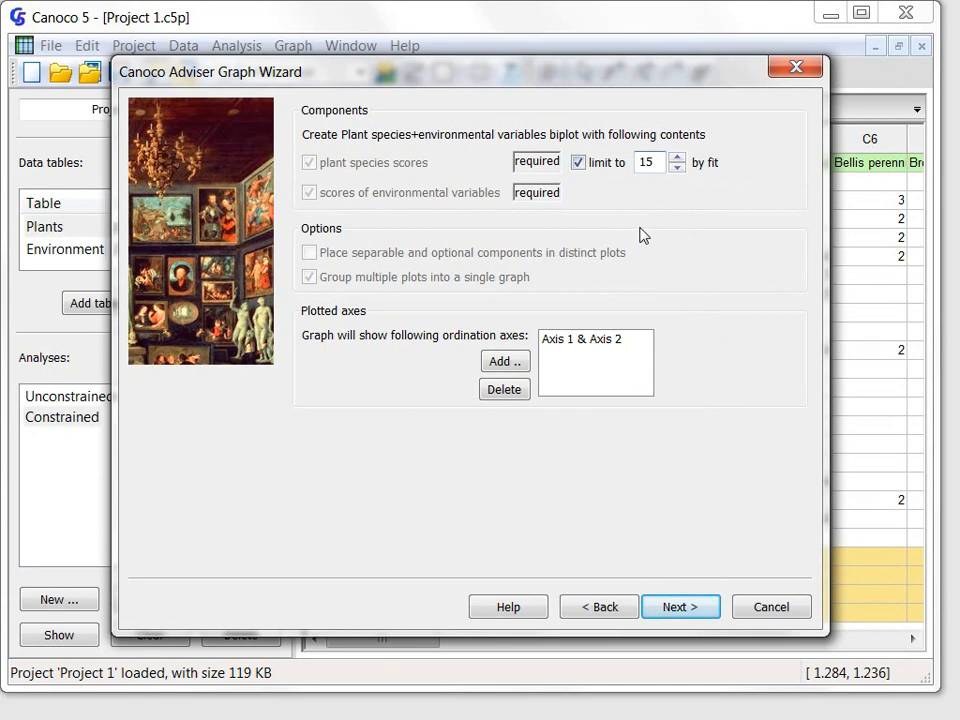
{"action": "left_click", "coordinate": [649, 162]}
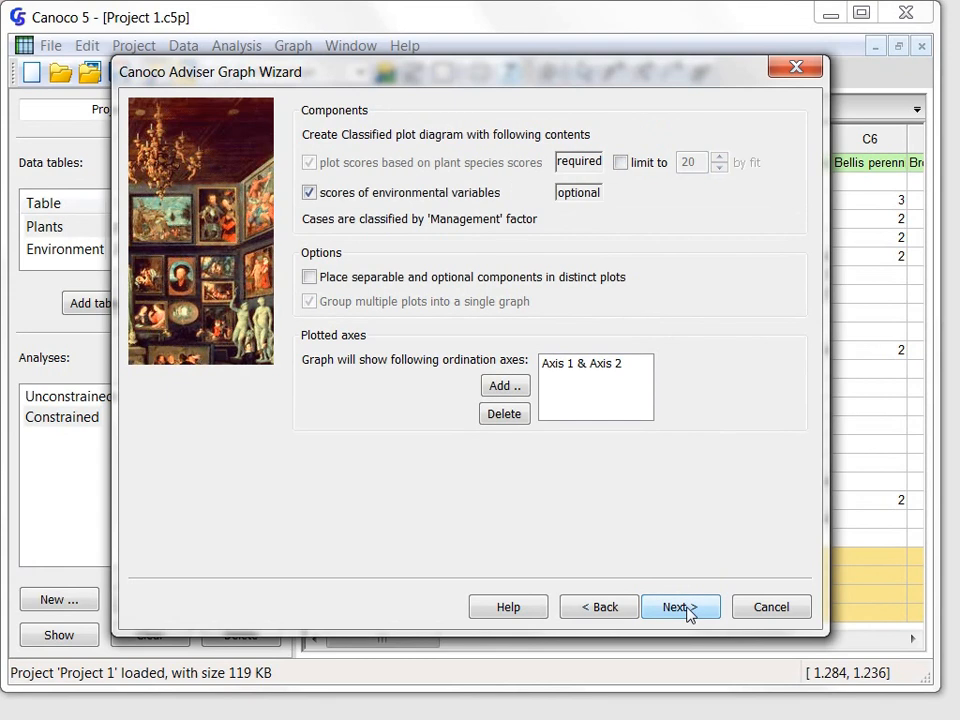
{"action": "mouse_move", "coordinate": [688, 615]}
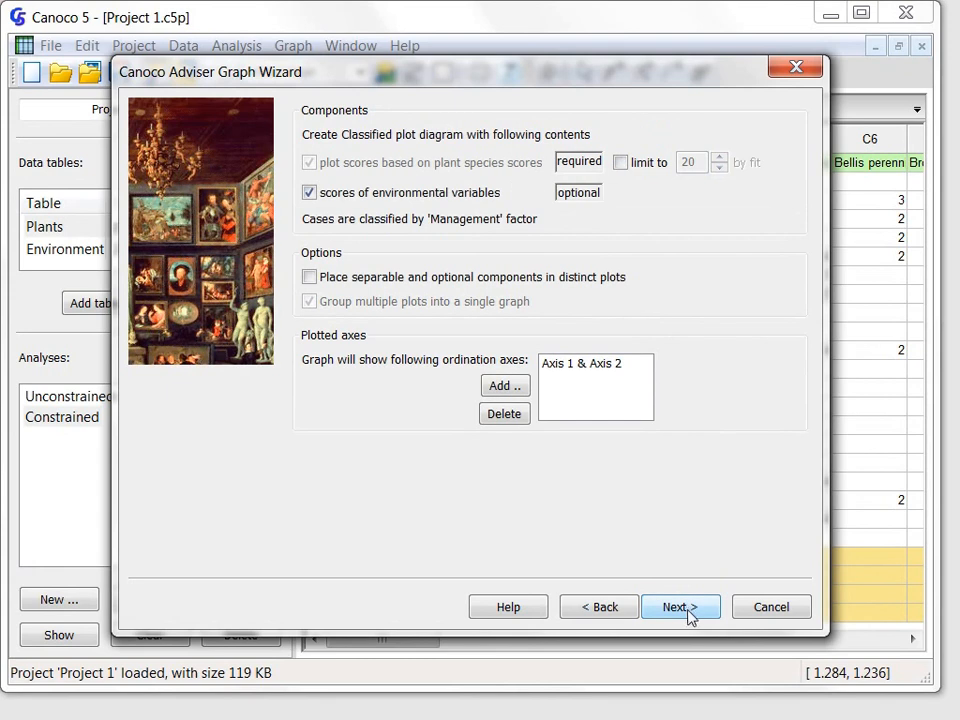
{"action": "left_click", "coordinate": [681, 607]}
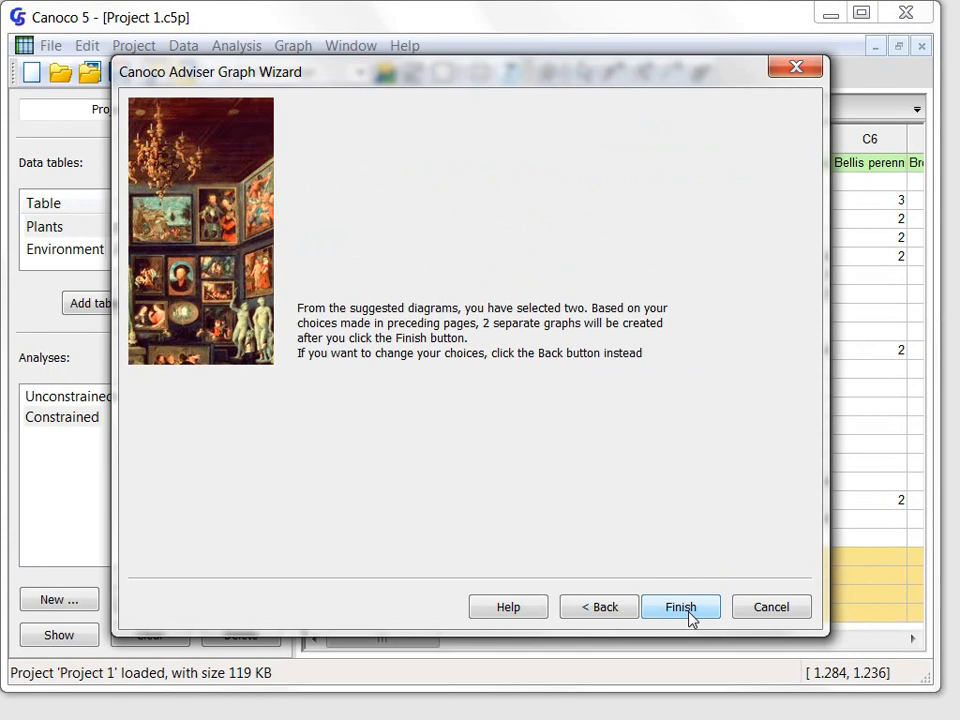
{"action": "left_click", "coordinate": [681, 607]}
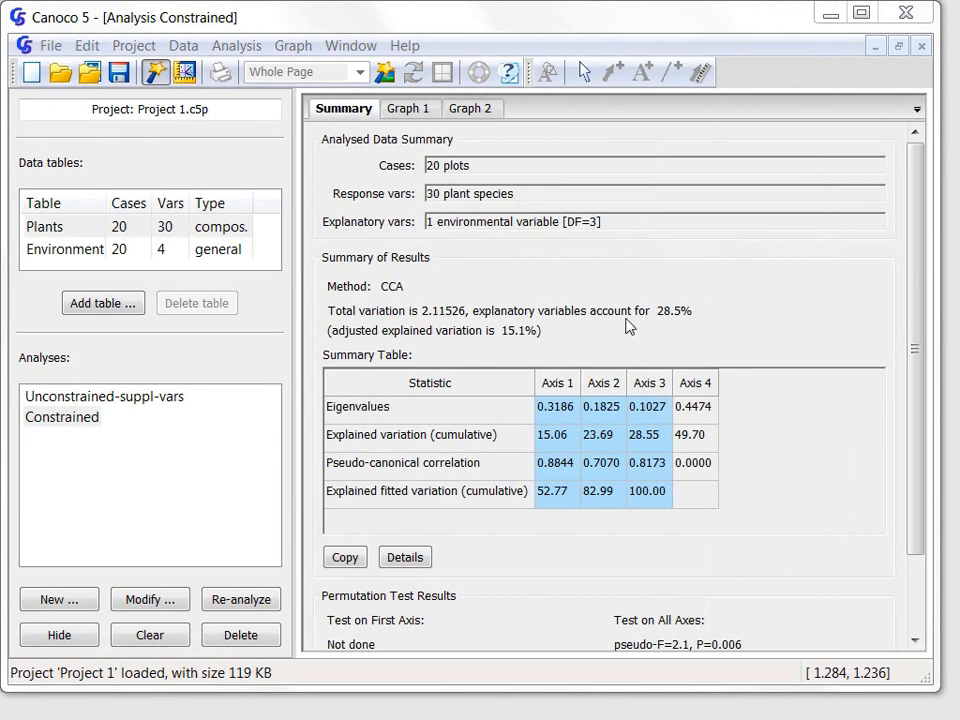
{"action": "mouse_move", "coordinate": [584, 491]}
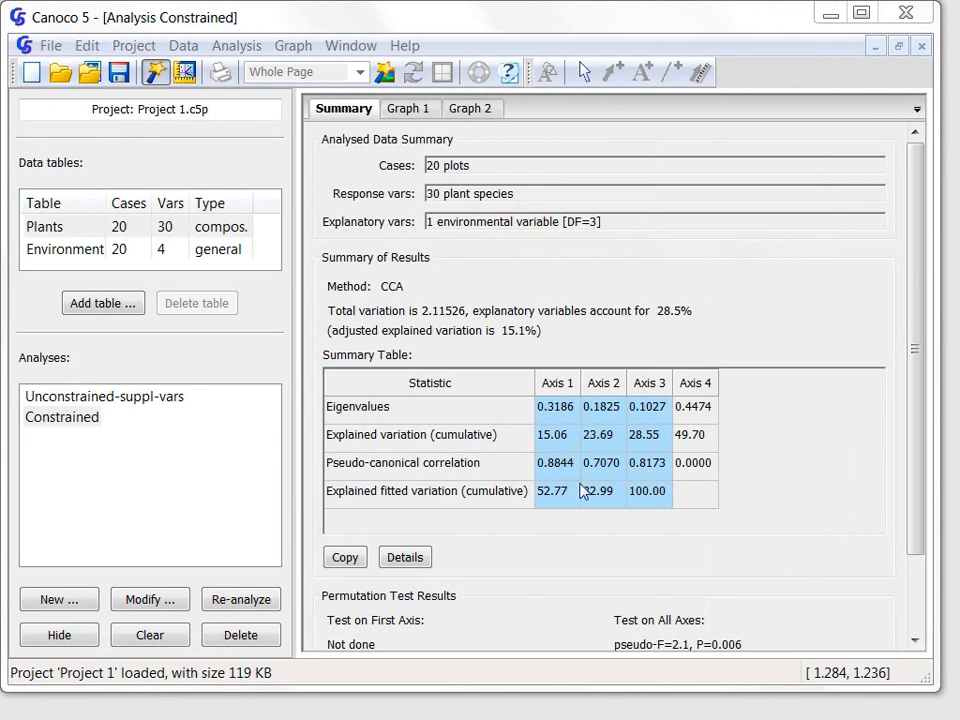
{"action": "mouse_move", "coordinate": [580, 491]}
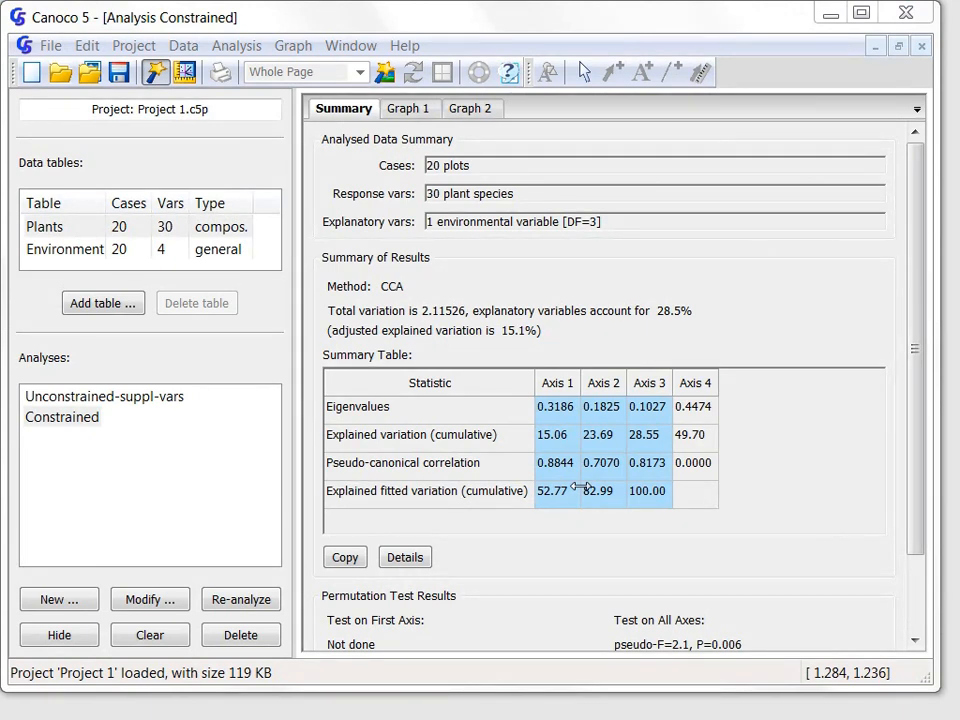
{"action": "mouse_move", "coordinate": [650, 528]}
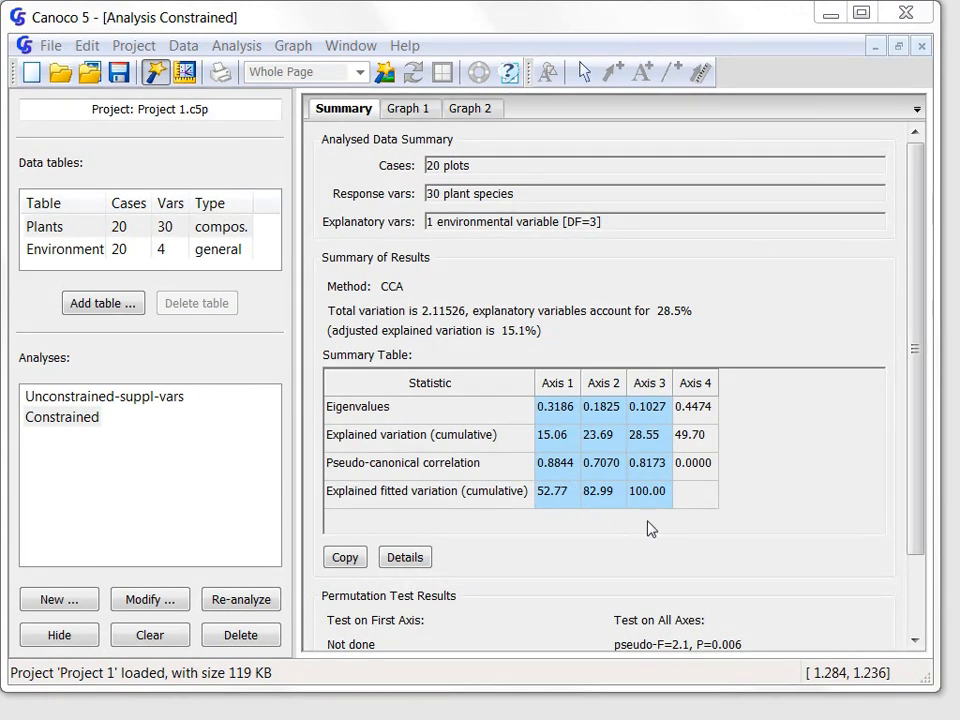
{"action": "mouse_move", "coordinate": [645, 538]}
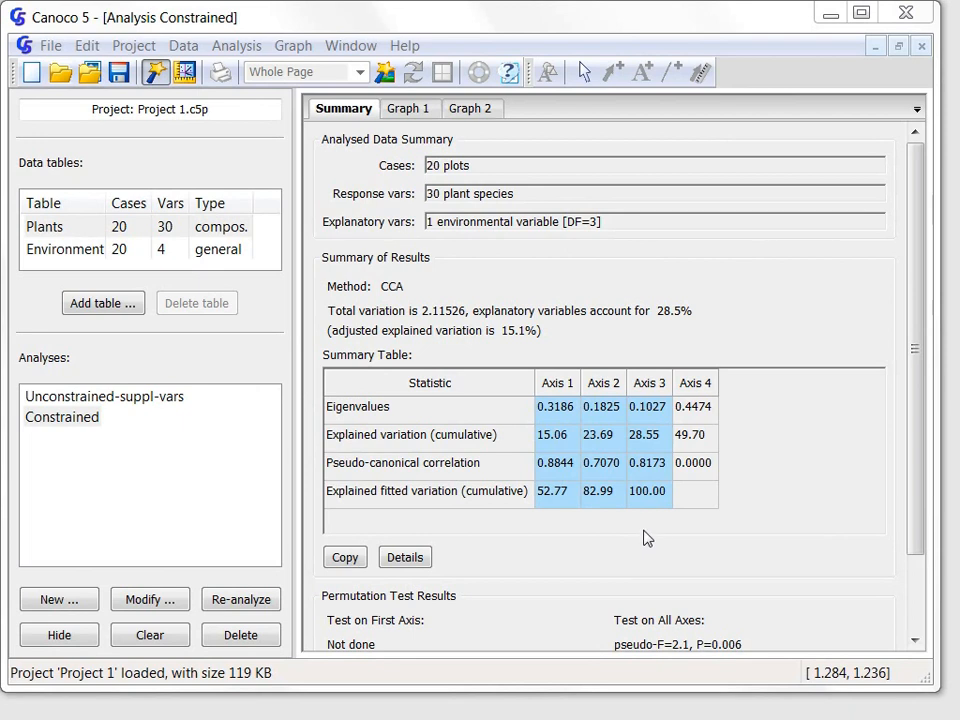
{"action": "mouse_move", "coordinate": [644, 534]}
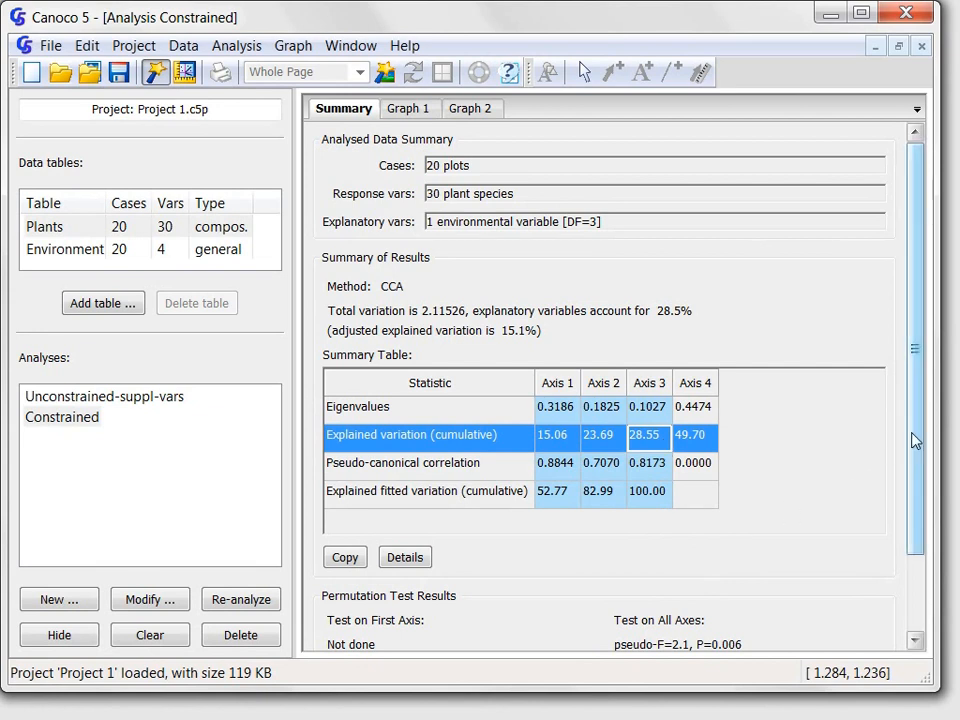
{"action": "scroll", "scroll_direction": "down", "scroll_amount": 3}
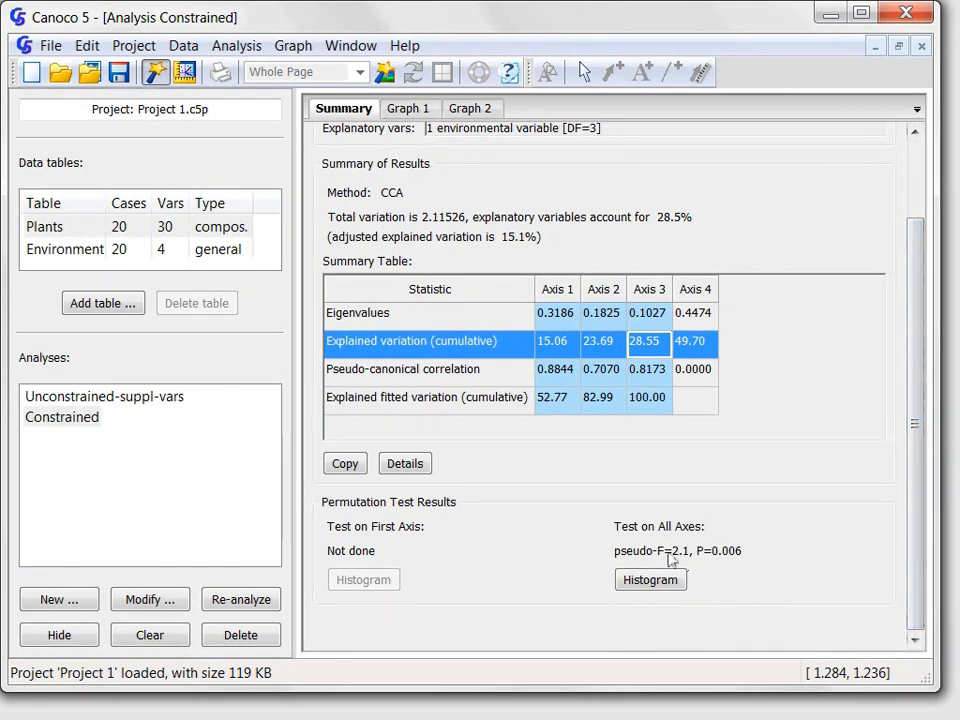
{"action": "mouse_move", "coordinate": [715, 562]}
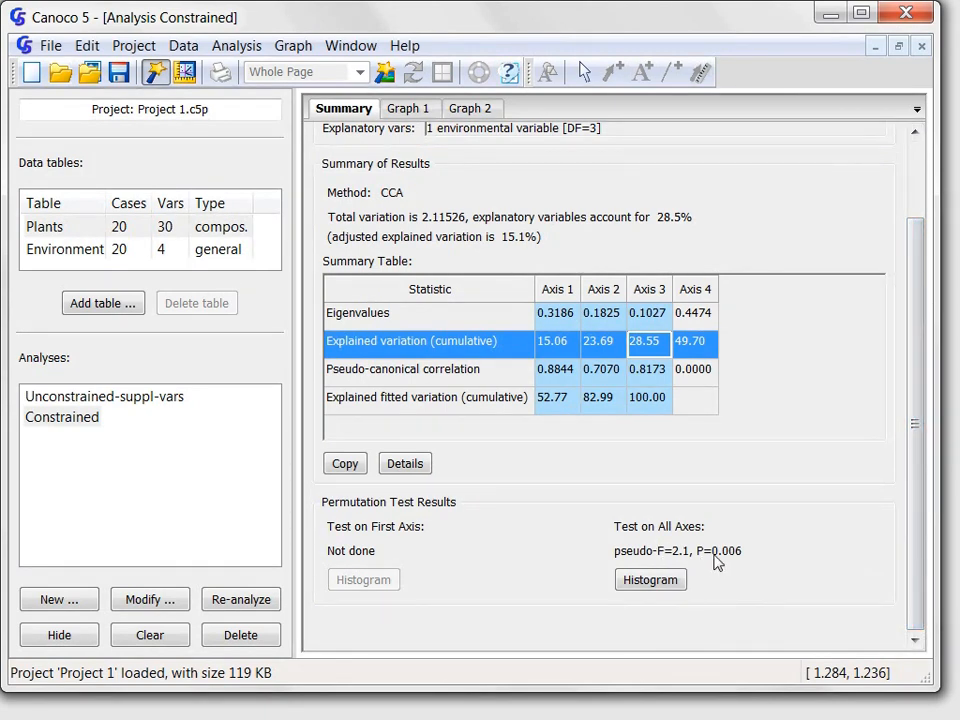
{"action": "mouse_move", "coordinate": [725, 565]}
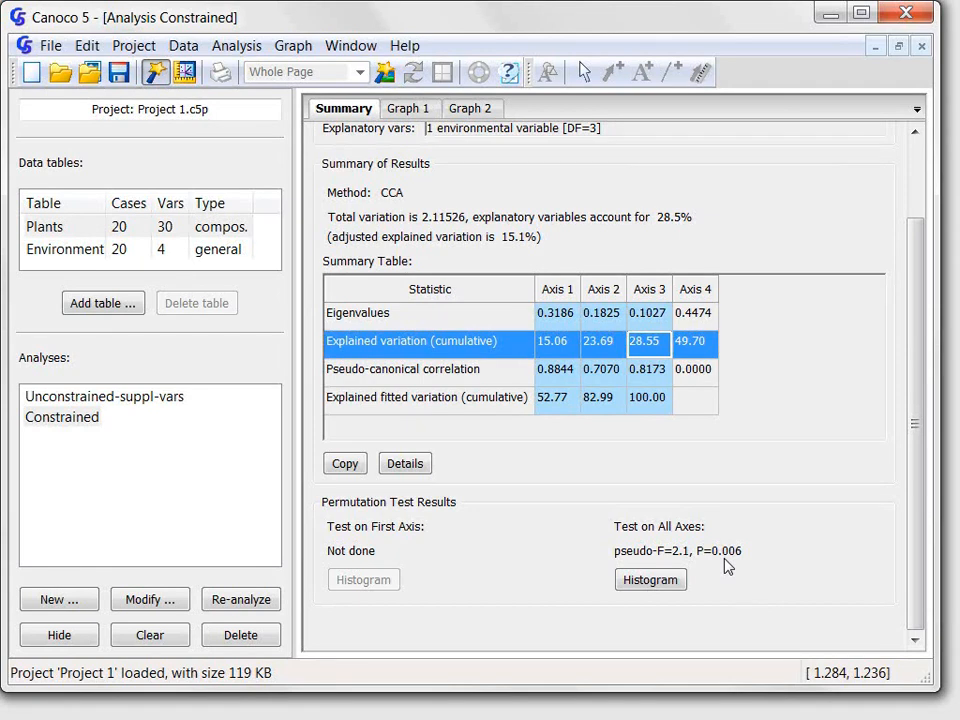
{"action": "mouse_move", "coordinate": [502, 516]}
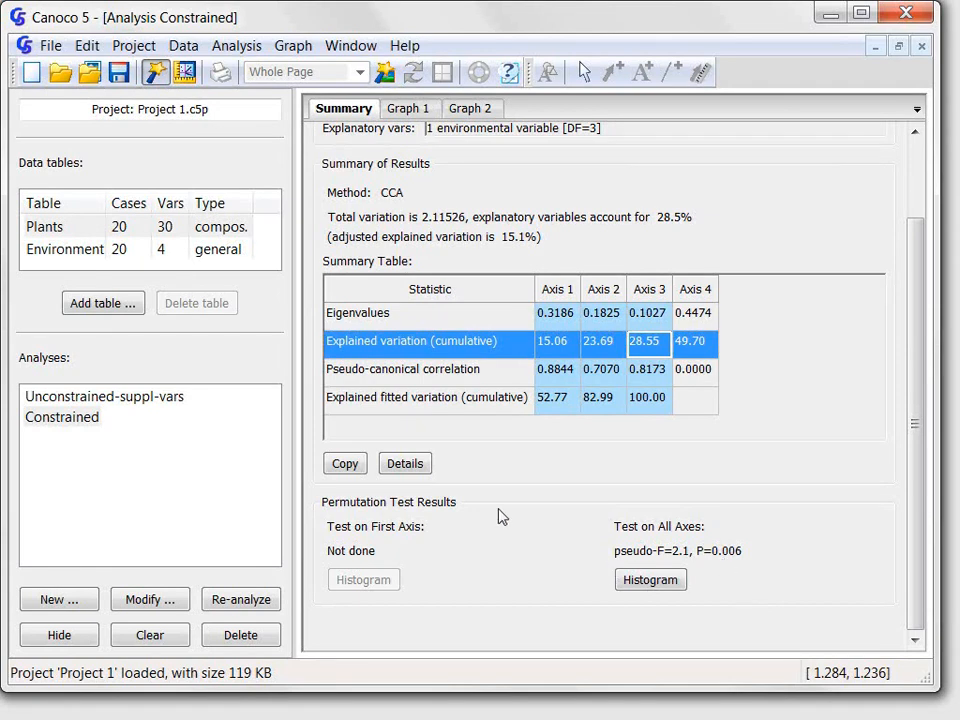
{"action": "mouse_move", "coordinate": [410, 108]}
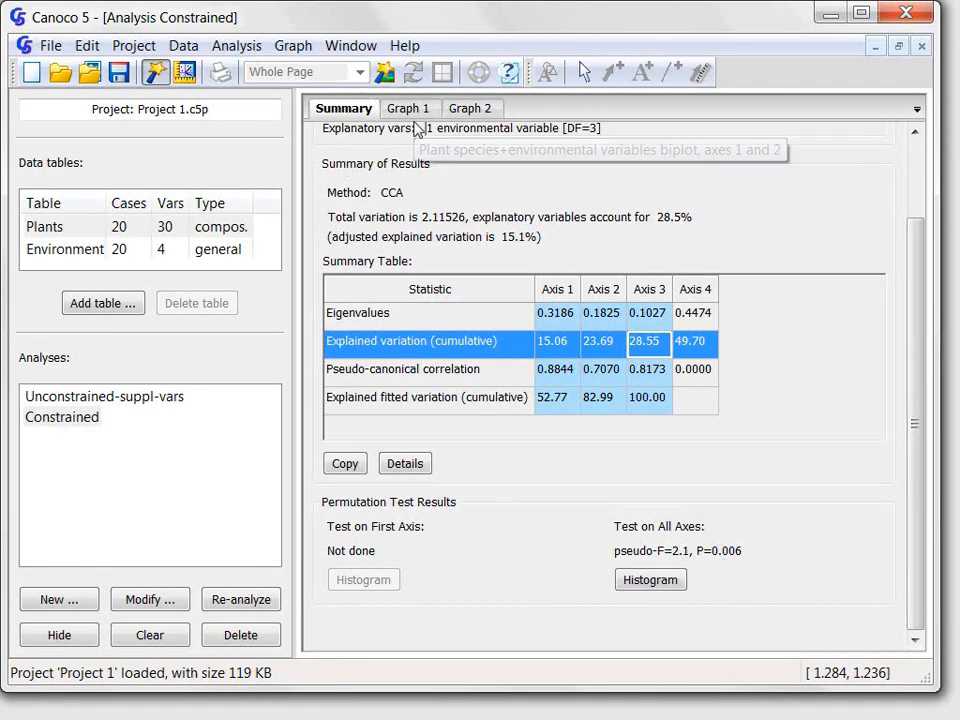
Select the PotnPals, AchlMill and BromHord labels in the Graph 1 biplot, then view Graph 2
{"action": "left_click", "coordinate": [409, 108]}
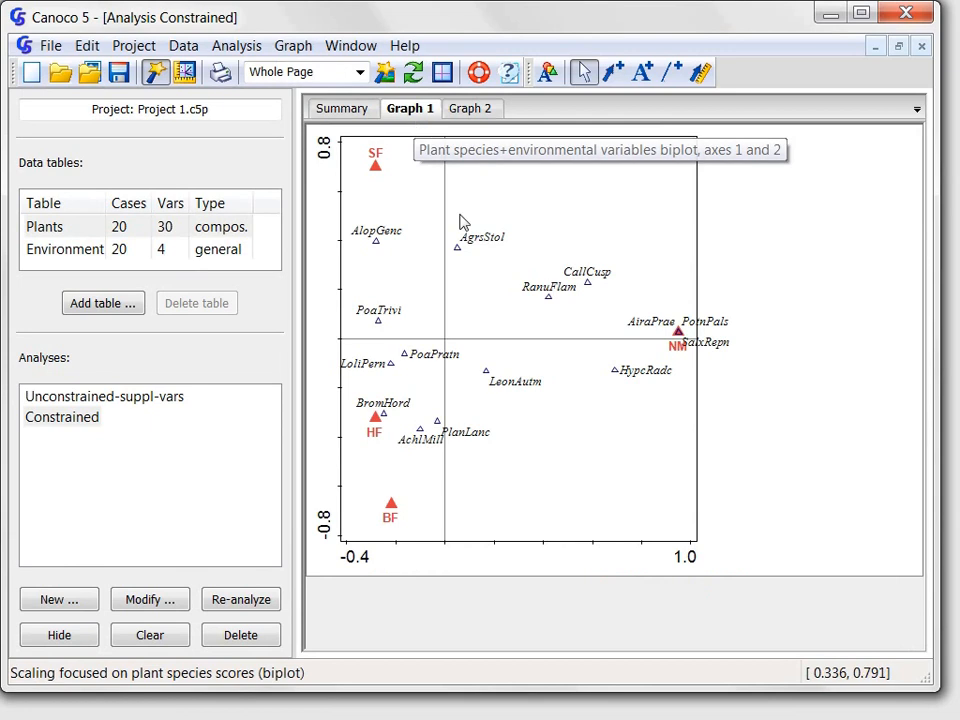
{"action": "mouse_move", "coordinate": [586, 491]}
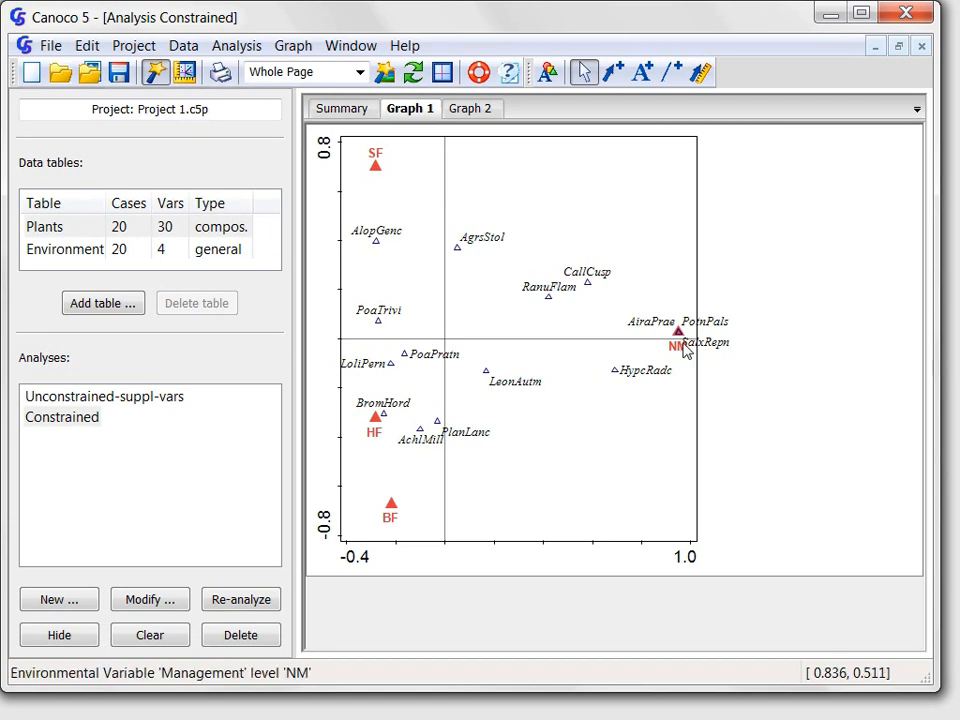
{"action": "left_click", "coordinate": [703, 321]}
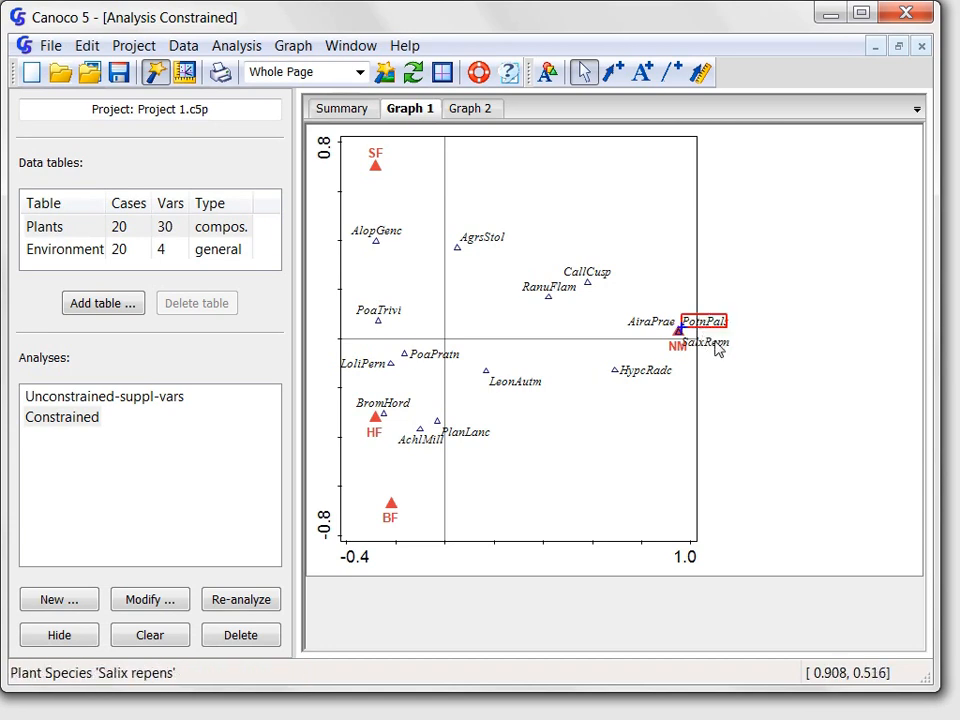
{"action": "left_click", "coordinate": [650, 322]}
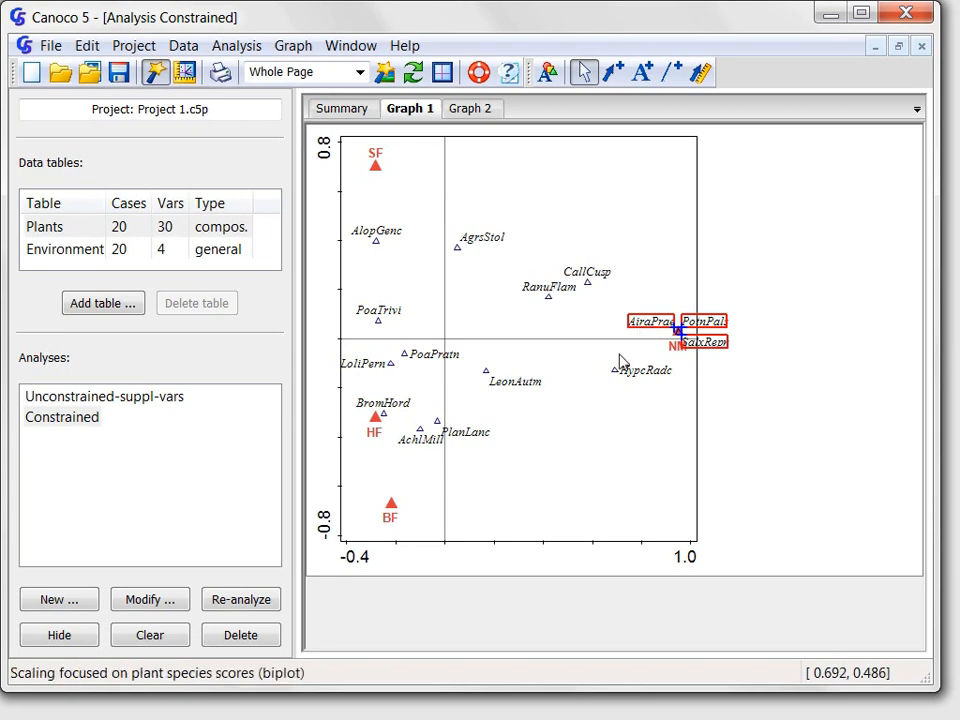
{"action": "mouse_move", "coordinate": [658, 360]}
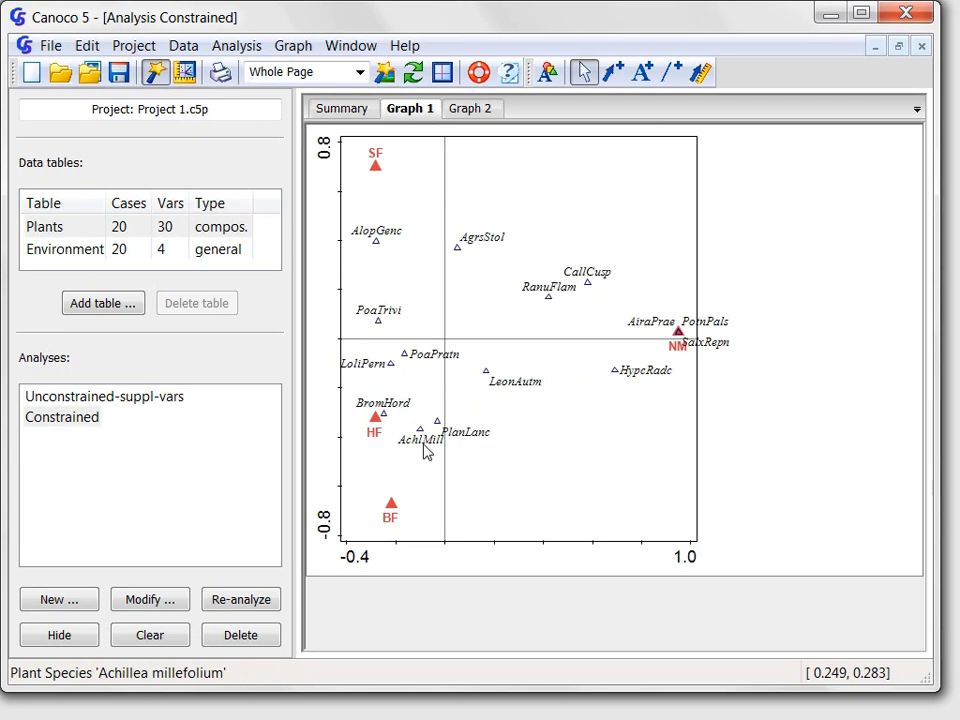
{"action": "left_click", "coordinate": [418, 440]}
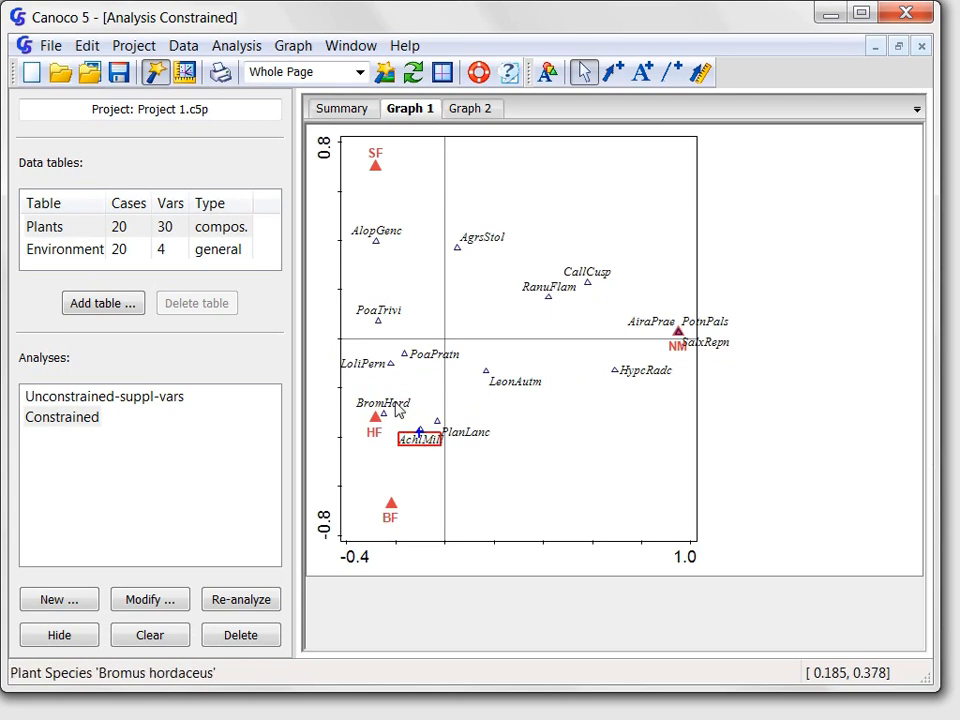
{"action": "left_click", "coordinate": [382, 410]}
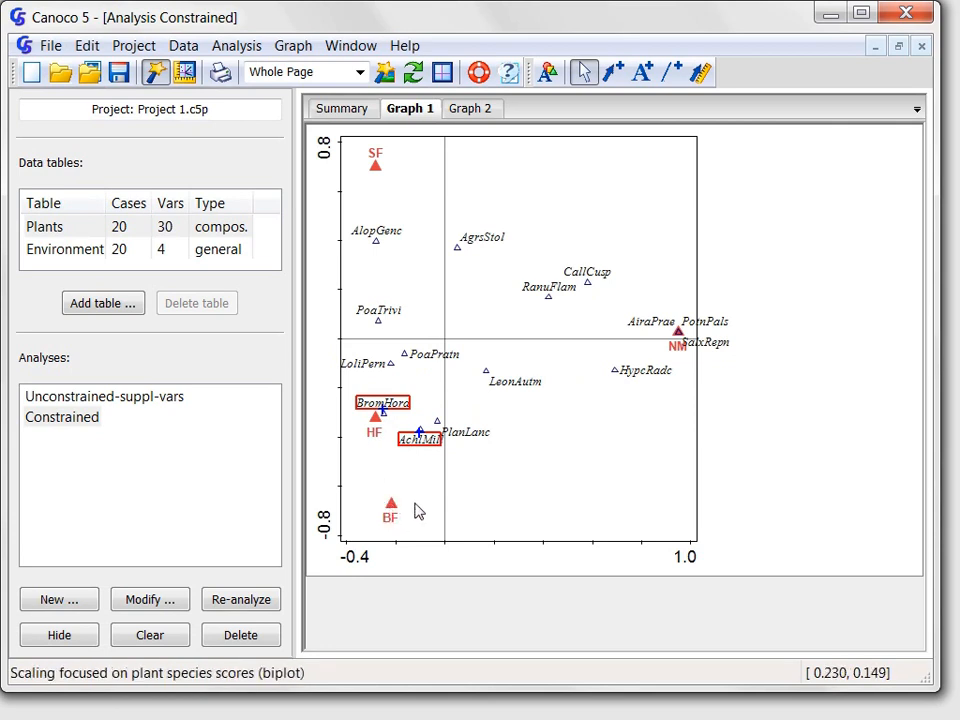
{"action": "left_click", "coordinate": [470, 108]}
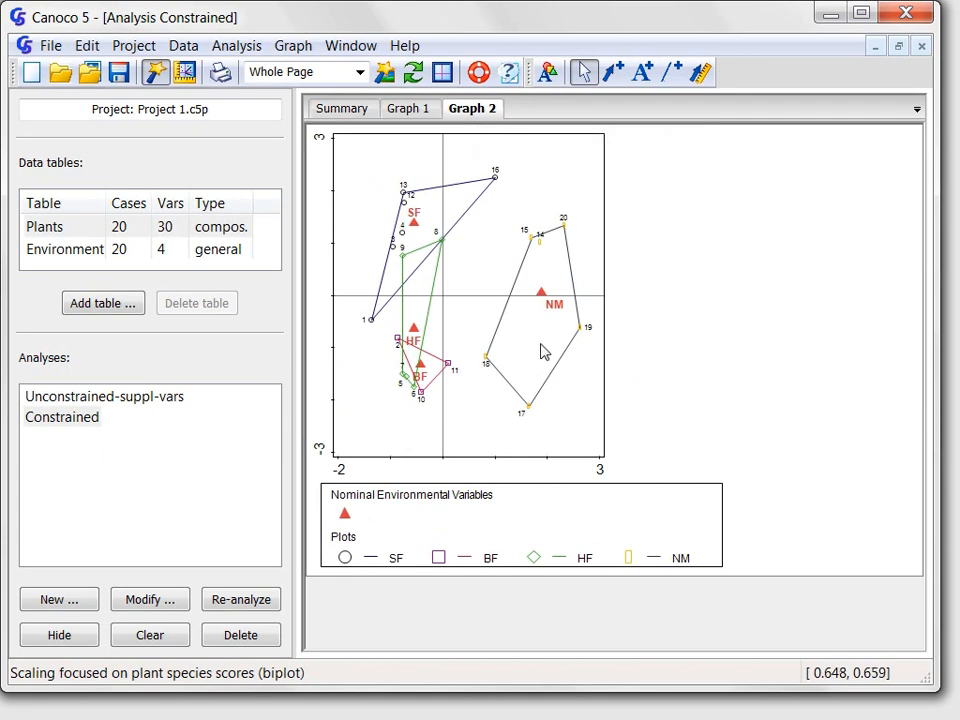
{"action": "mouse_move", "coordinate": [580, 421]}
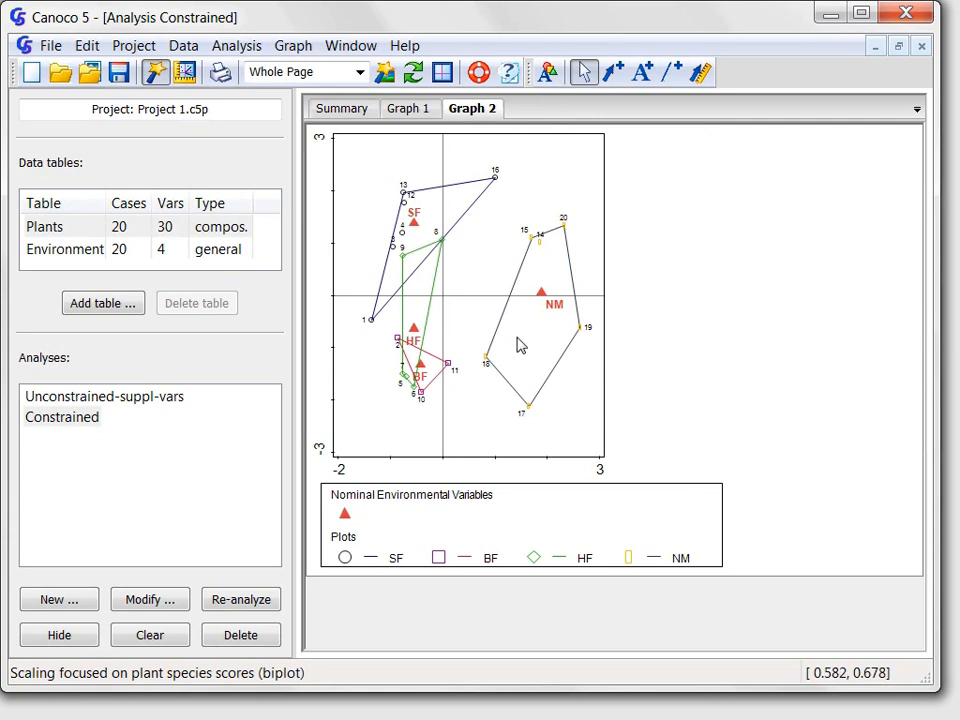
{"action": "mouse_move", "coordinate": [435, 205]}
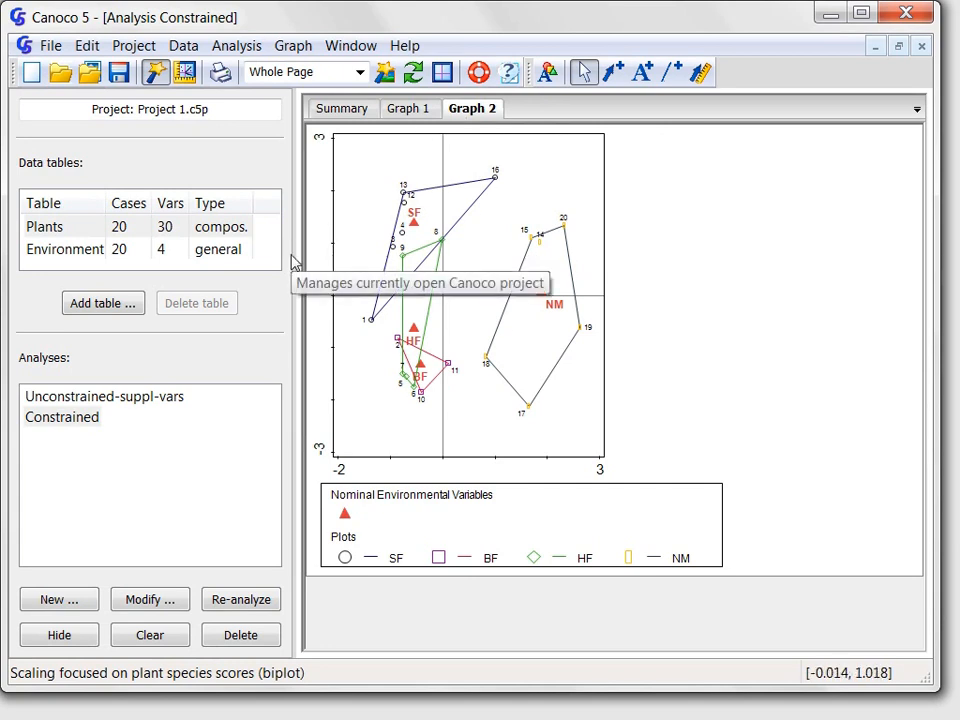
{"action": "mouse_move", "coordinate": [392, 442]}
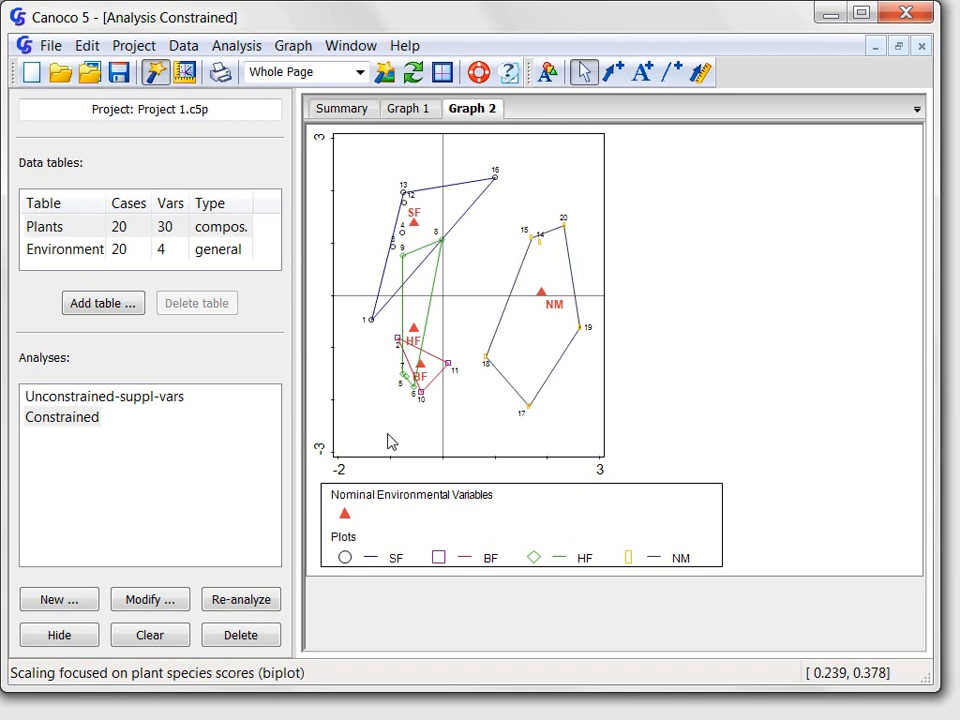
{"action": "mouse_move", "coordinate": [605, 533]}
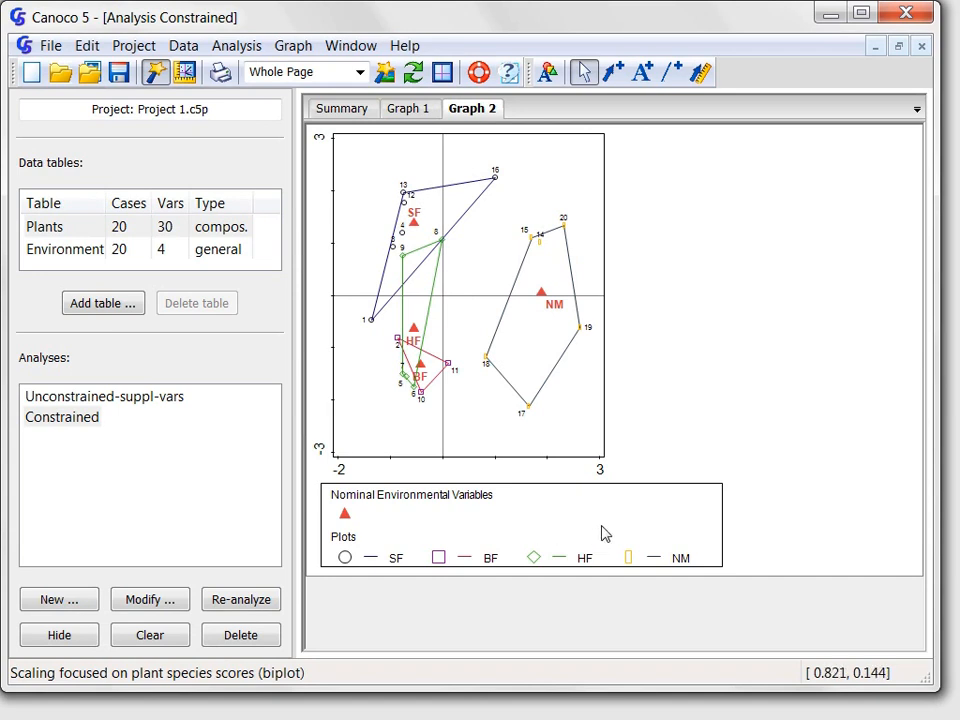